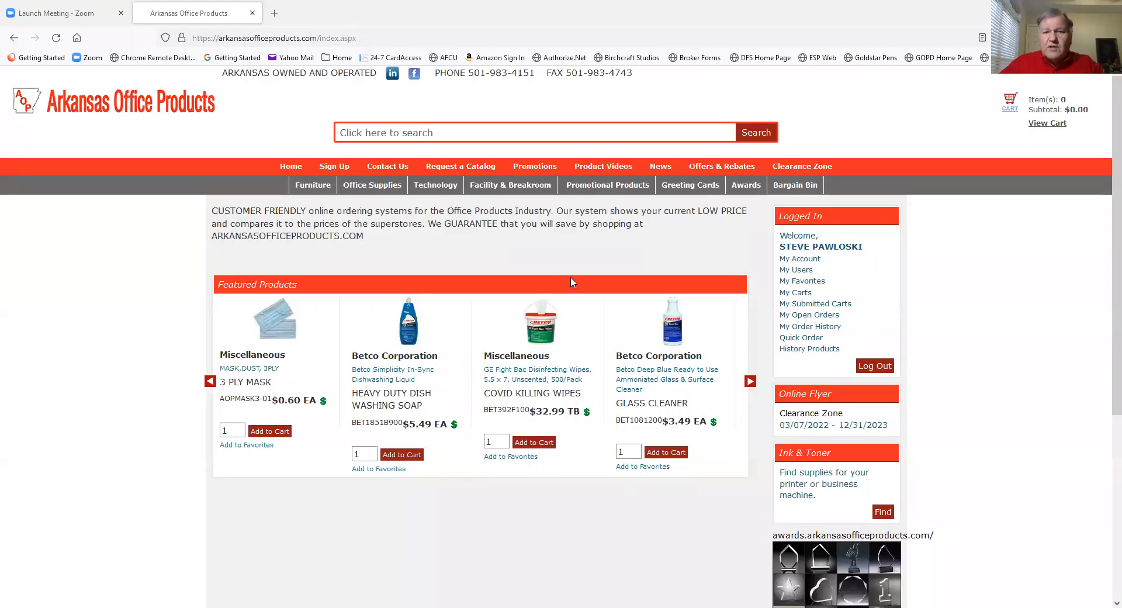
{"action": "mouse_move", "coordinate": [501, 210]}
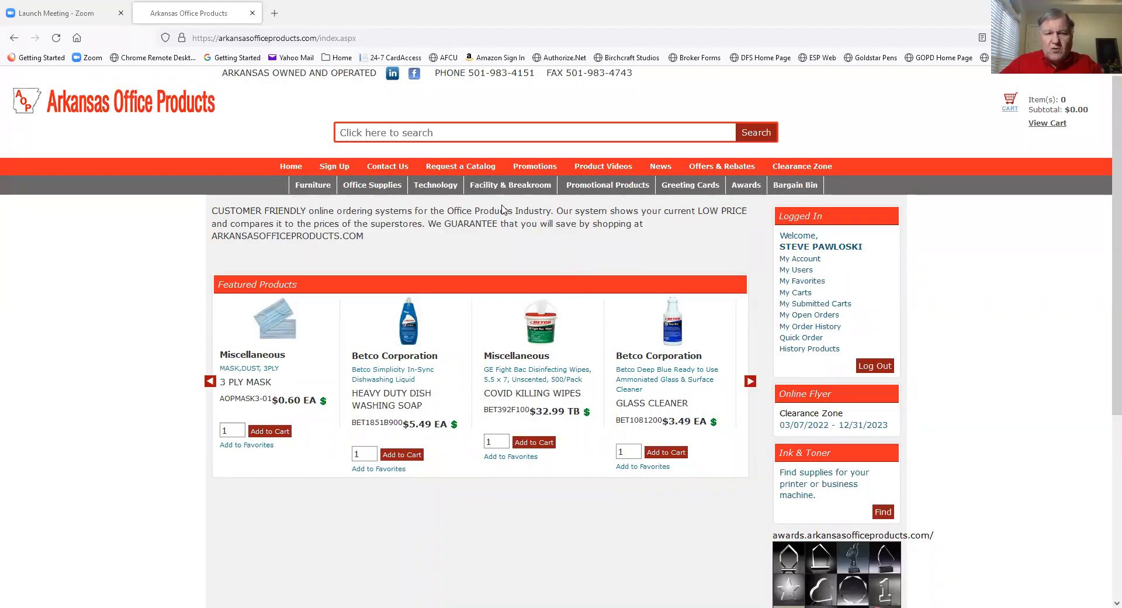
{"action": "mouse_move", "coordinate": [753, 226]}
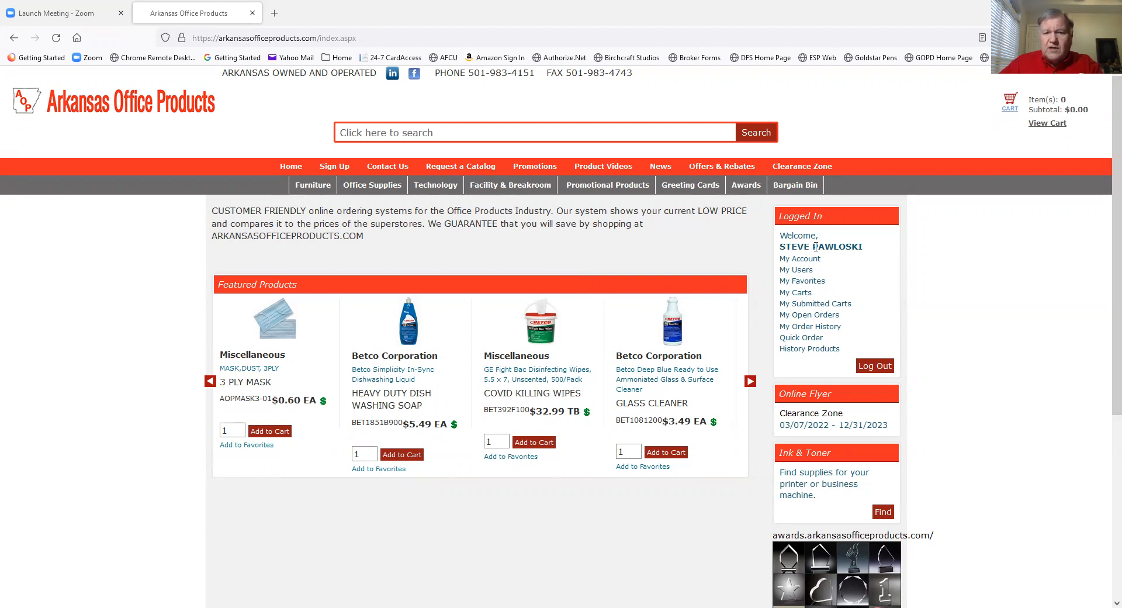
{"action": "mouse_move", "coordinate": [795, 270]}
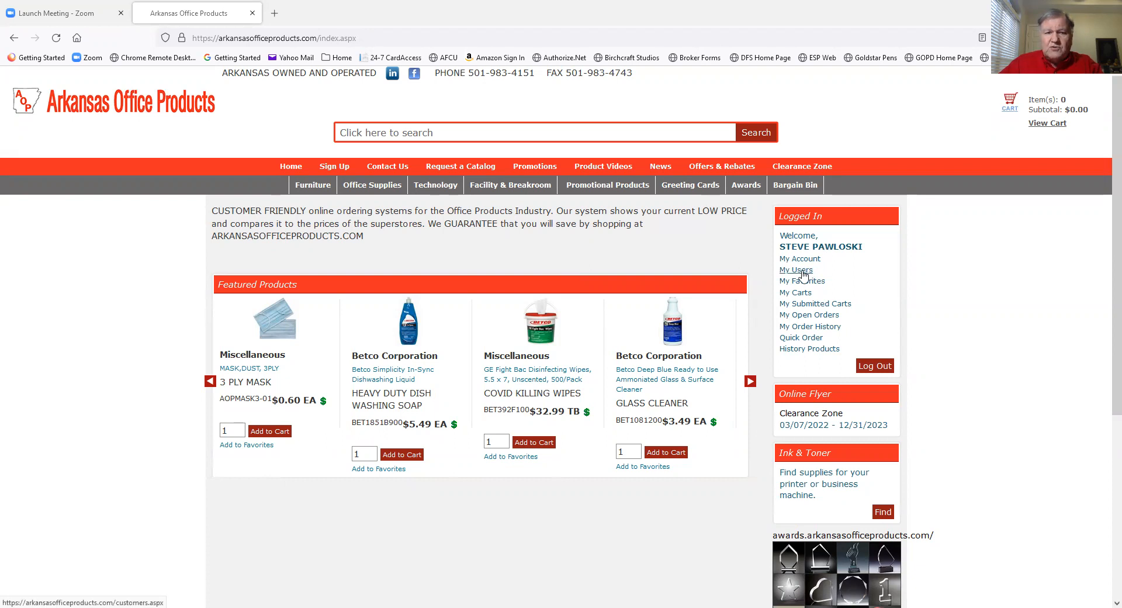
- From My Users, start creating a new sub-user to reach the blank Add SubUser form
{"action": "left_click", "coordinate": [795, 270]}
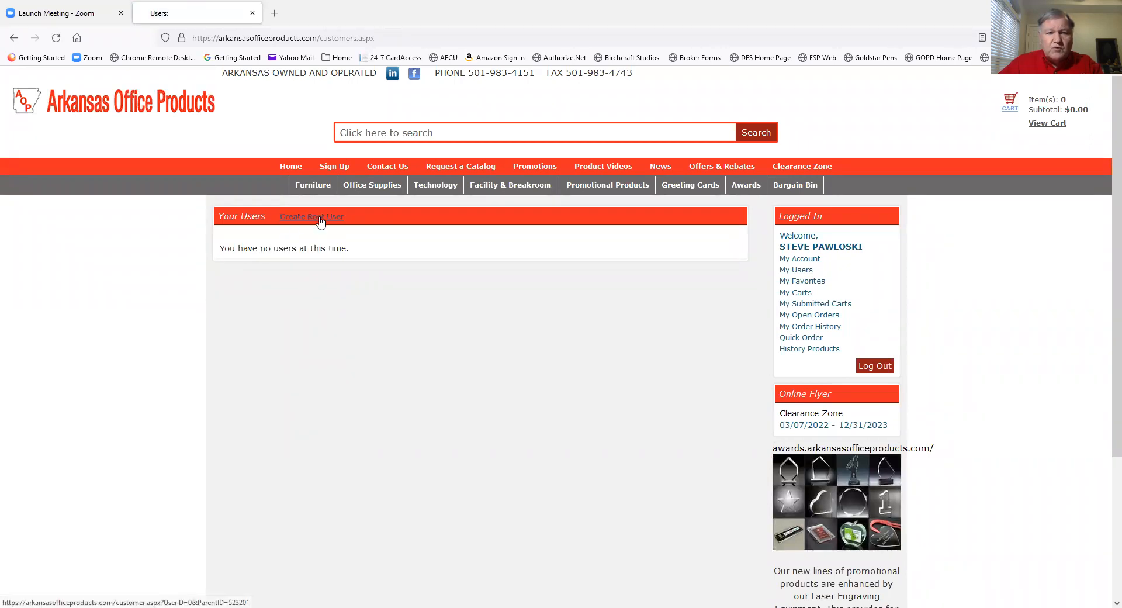
{"action": "left_click", "coordinate": [311, 216]}
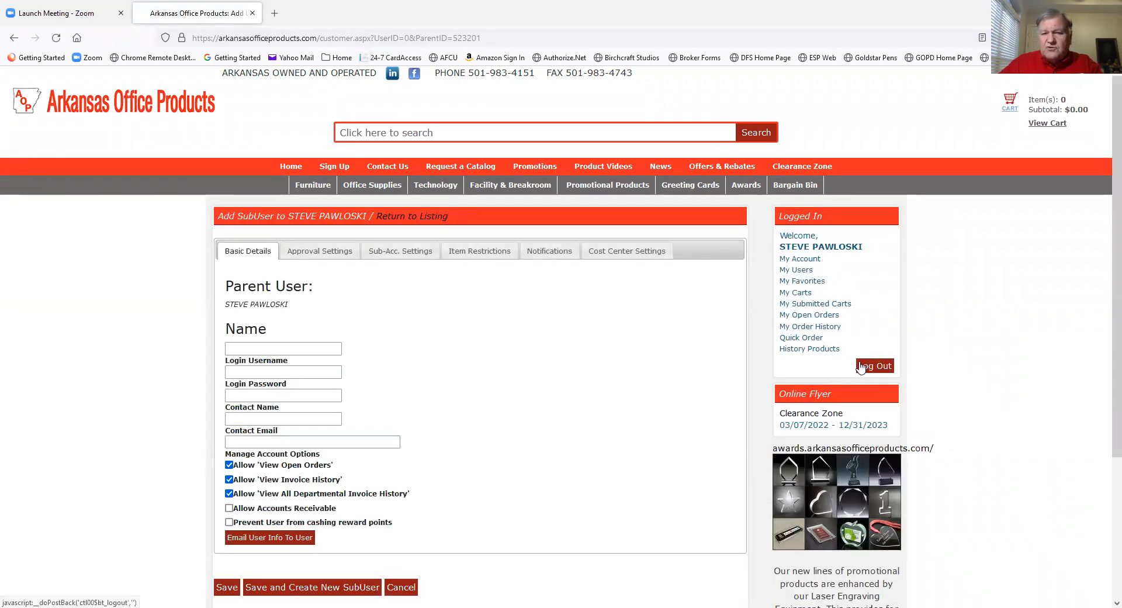
{"action": "mouse_move", "coordinate": [547, 408]}
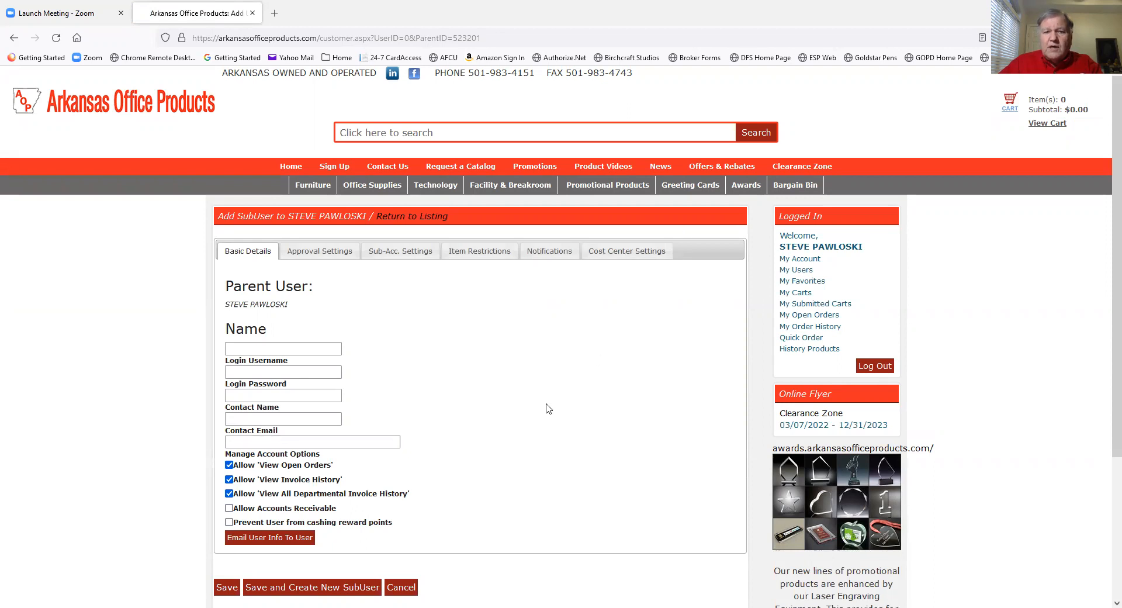
{"action": "mouse_move", "coordinate": [522, 372]}
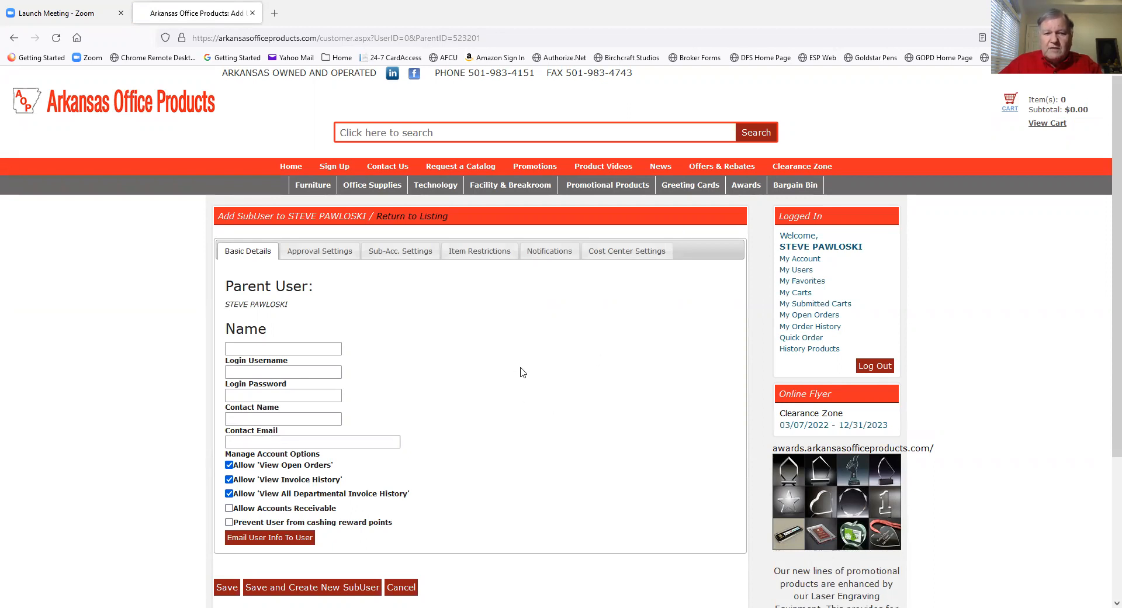
{"action": "mouse_move", "coordinate": [539, 263]}
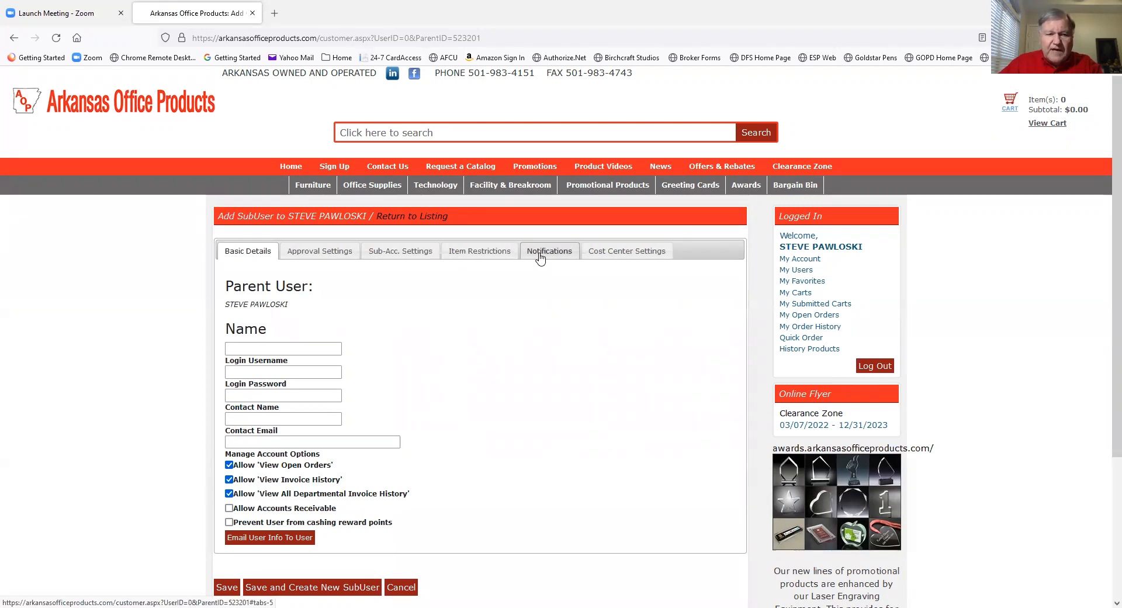
- Show the Notifications section with CC email fields for approval and submitted orders
{"action": "left_click", "coordinate": [548, 251]}
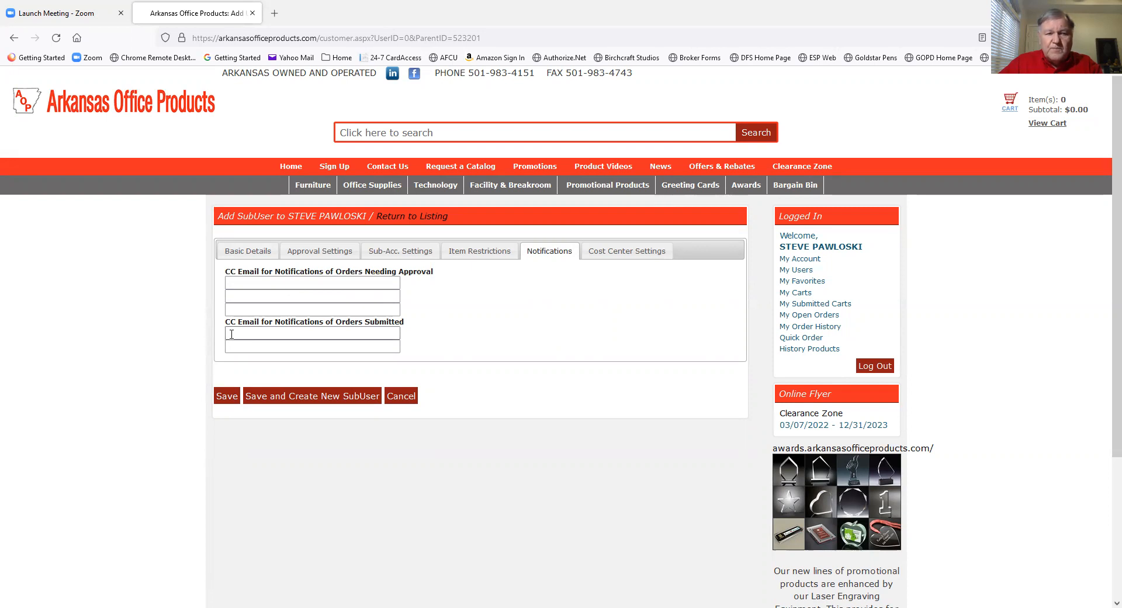
{"action": "mouse_move", "coordinate": [297, 331]}
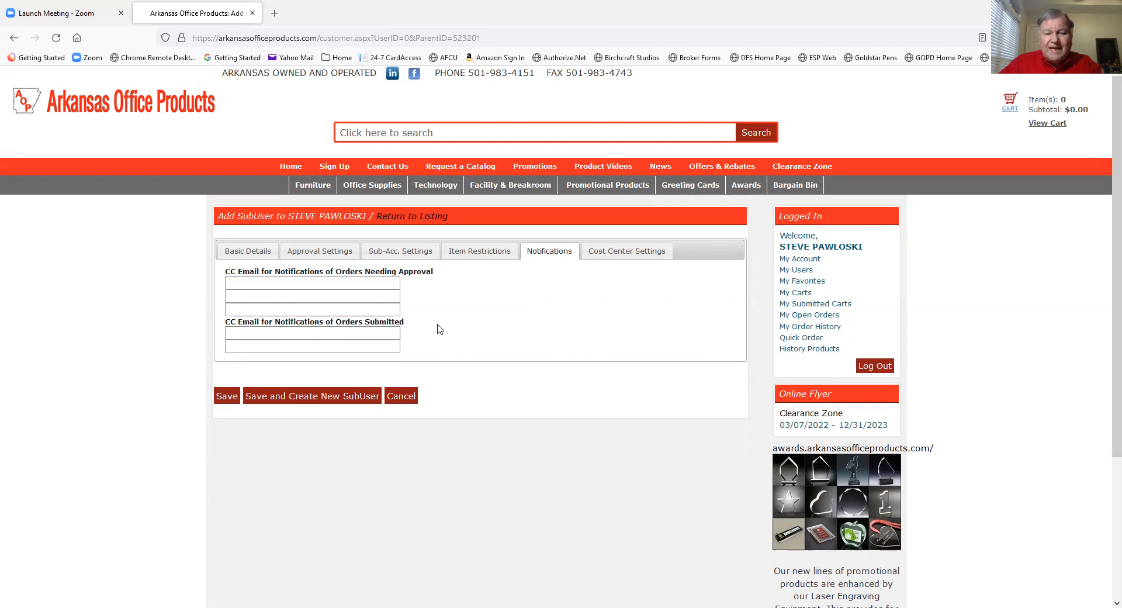
{"action": "mouse_move", "coordinate": [514, 296]}
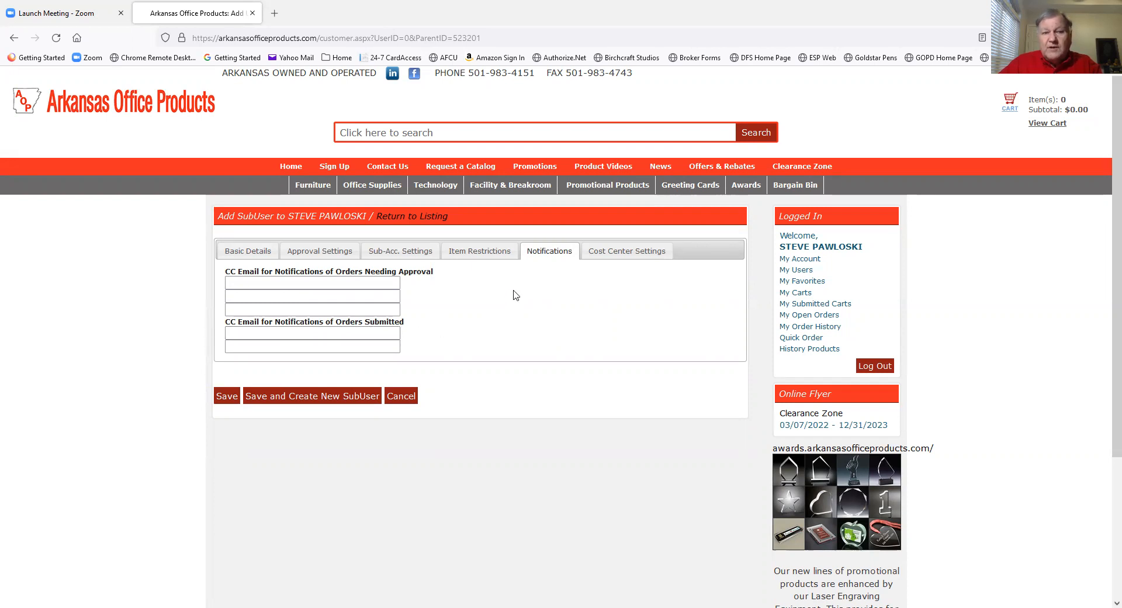
{"action": "mouse_move", "coordinate": [546, 303]}
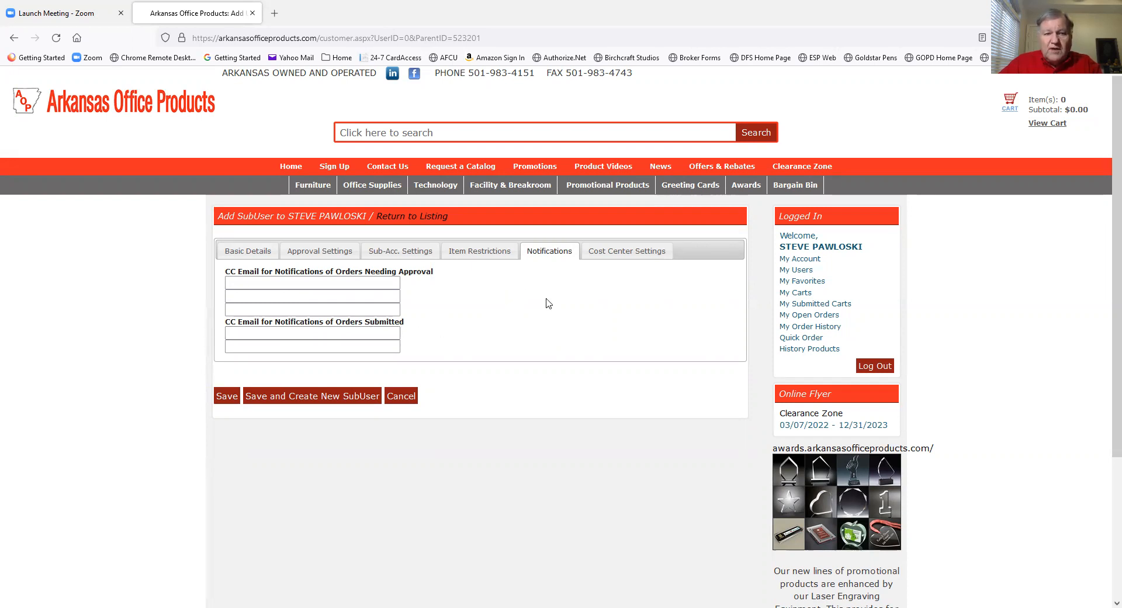
{"action": "mouse_move", "coordinate": [628, 316]}
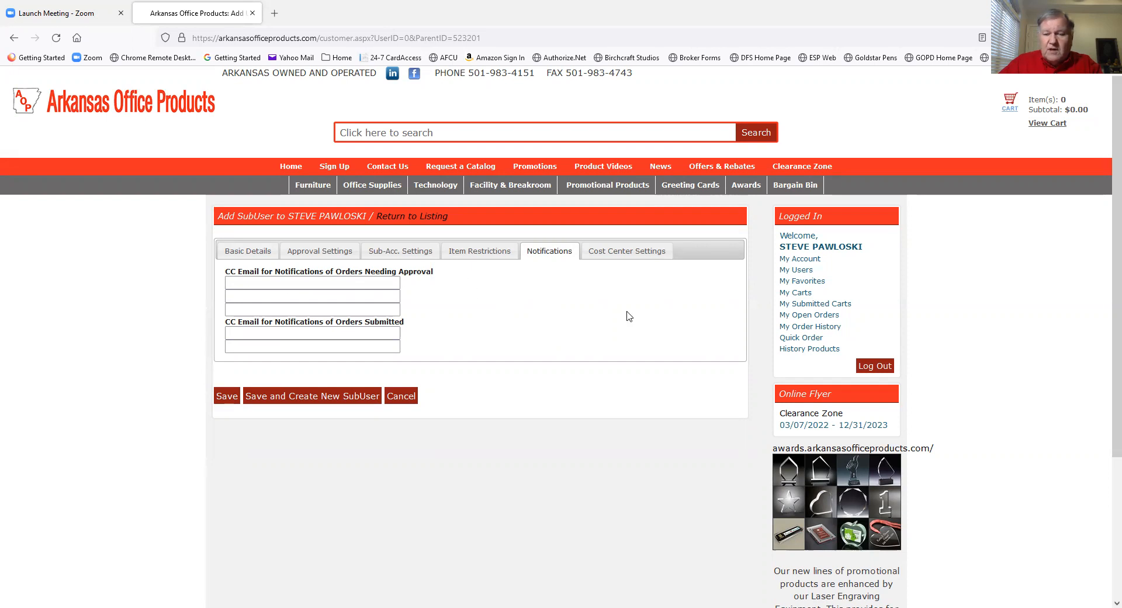
{"action": "mouse_move", "coordinate": [599, 331]}
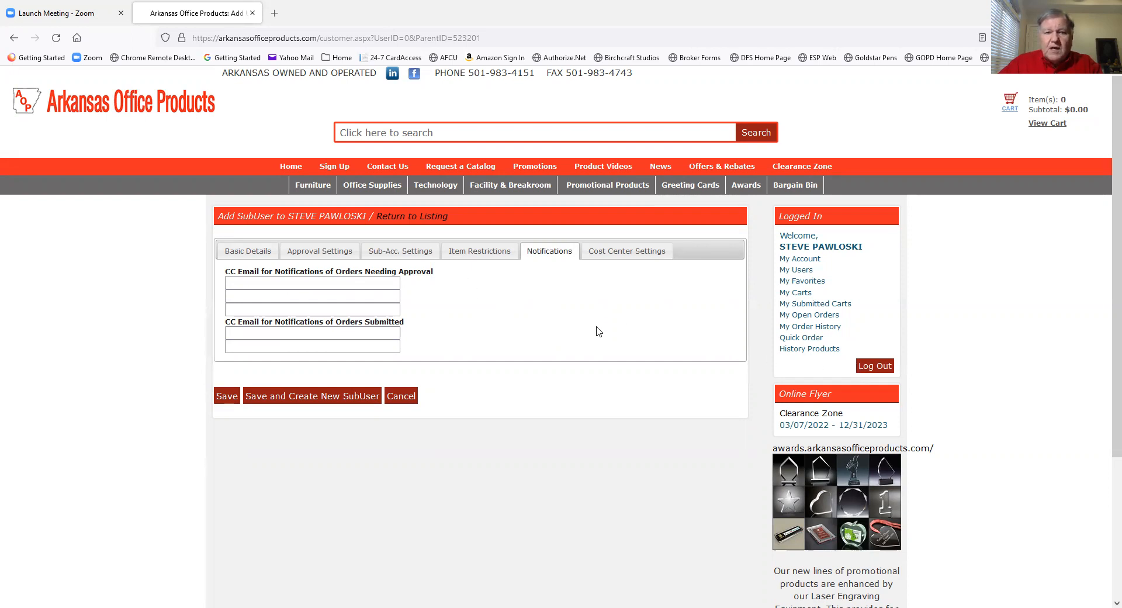
{"action": "mouse_move", "coordinate": [624, 316]}
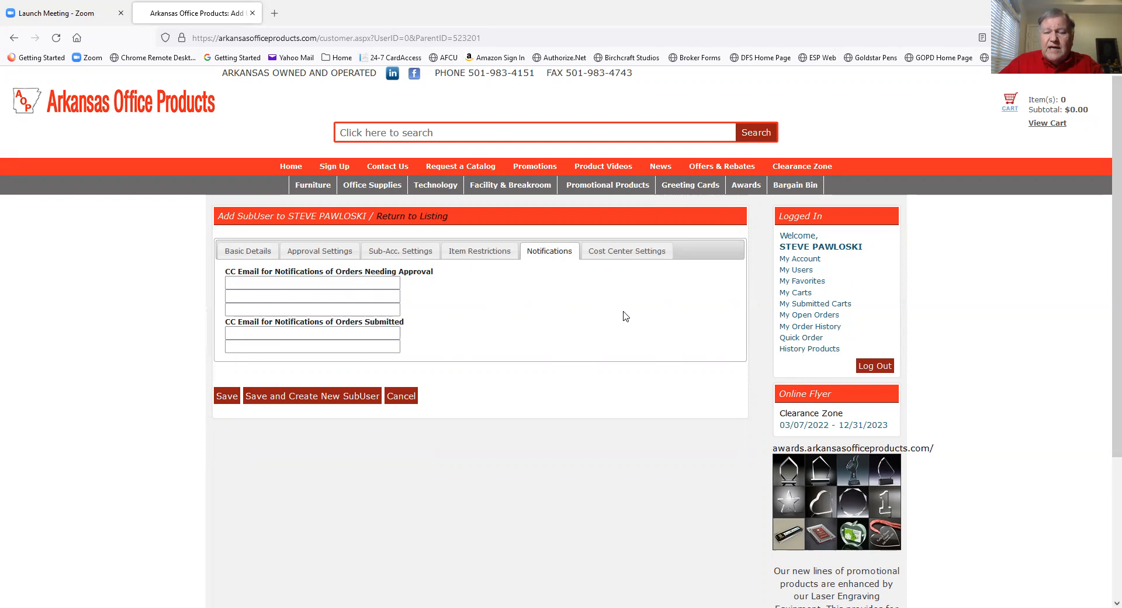
{"action": "mouse_move", "coordinate": [792, 177]}
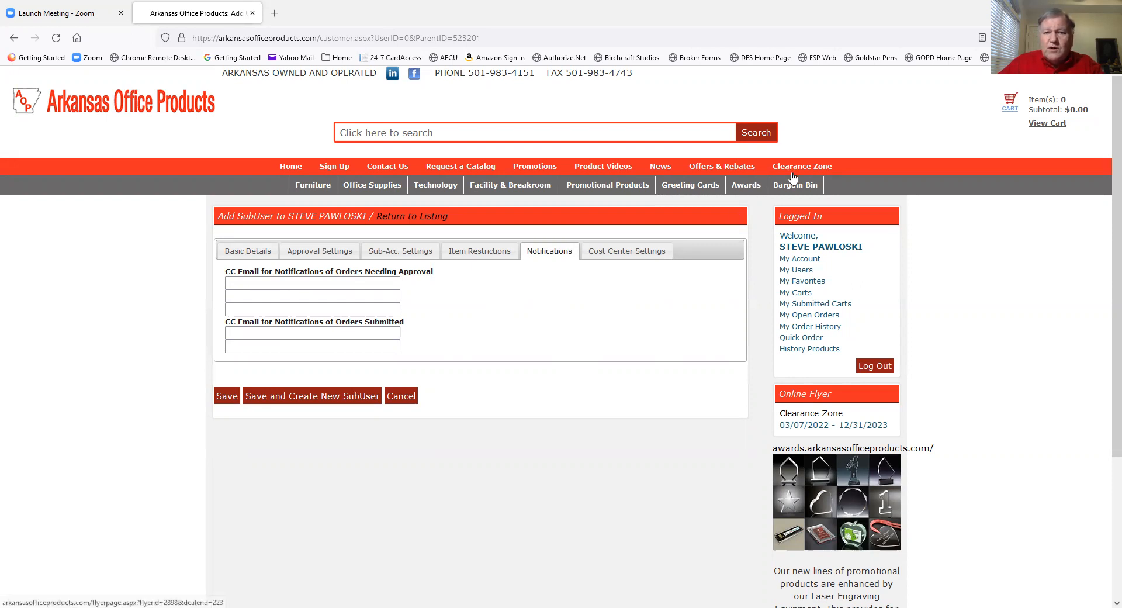
{"action": "mouse_move", "coordinate": [782, 188]}
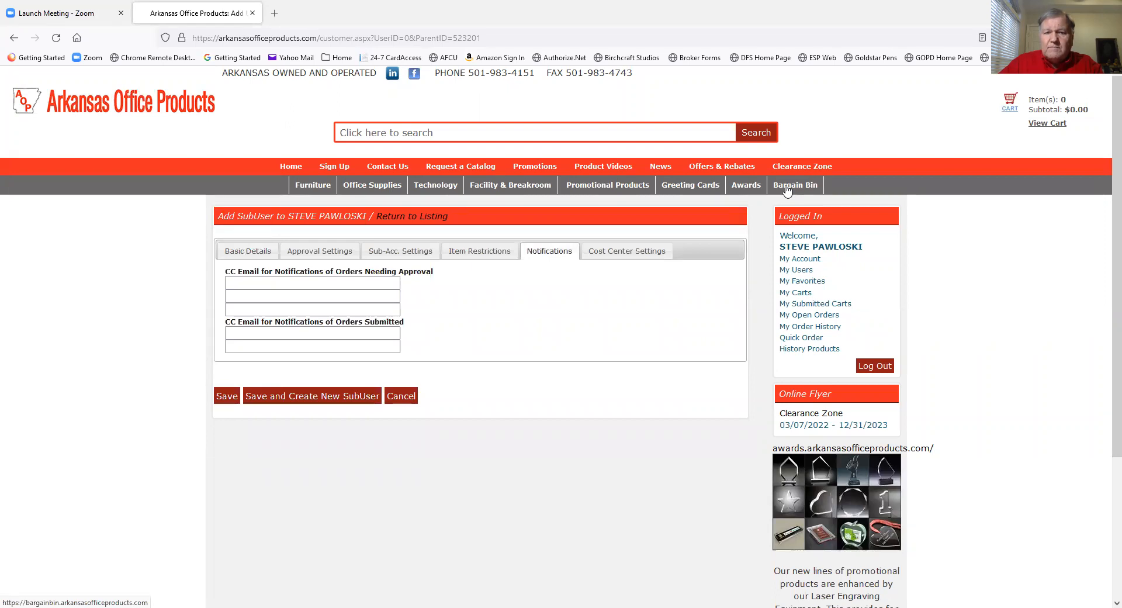
- Browse the Bargain Bin page's sanitizer and disinfectant listings in a new tab
{"action": "left_click", "coordinate": [795, 185]}
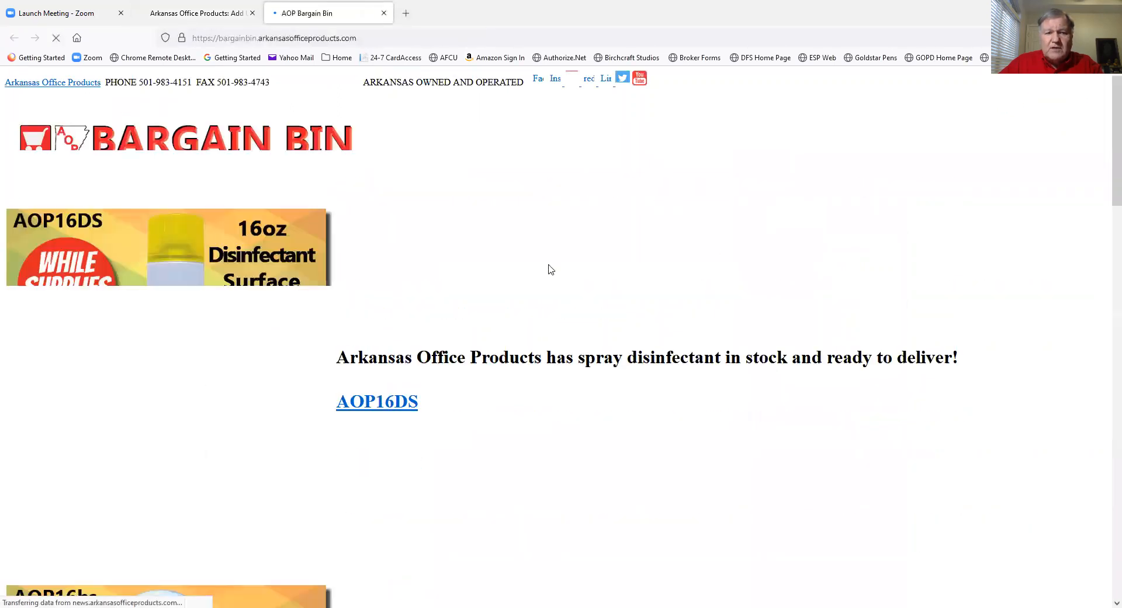
{"action": "scroll", "scroll_direction": "down", "scroll_amount": 3}
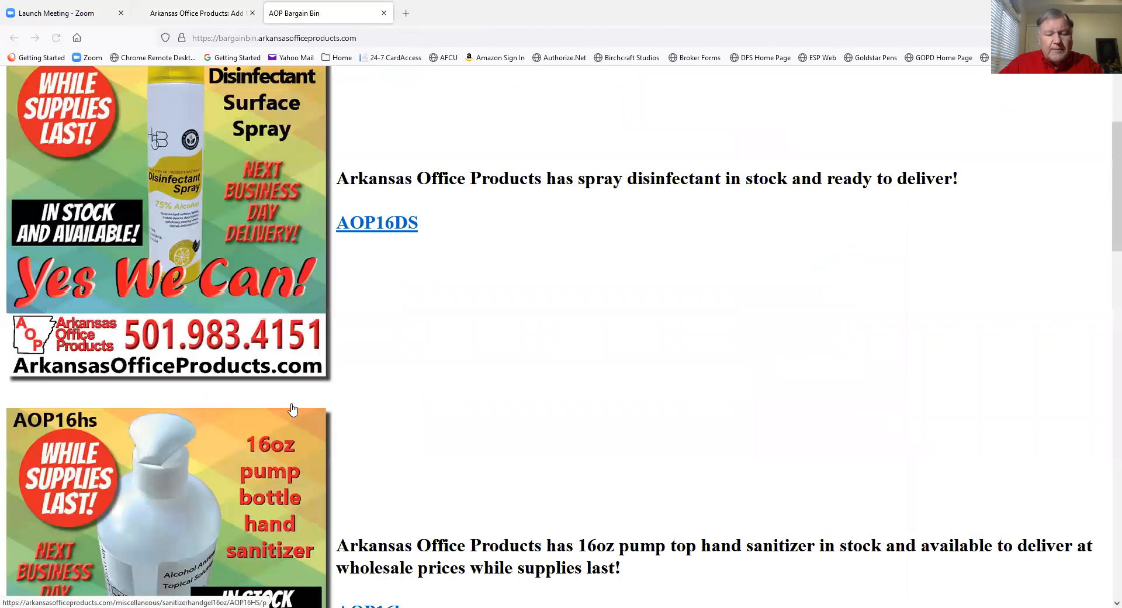
{"action": "scroll", "scroll_direction": "down", "scroll_amount": 3}
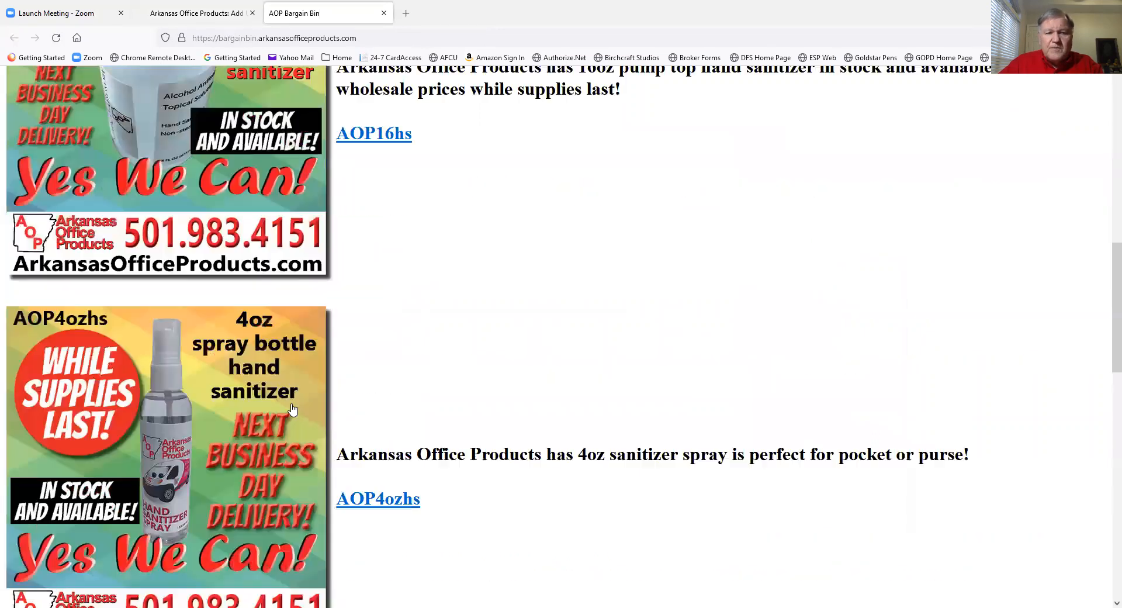
{"action": "scroll", "scroll_direction": "down", "scroll_amount": 3}
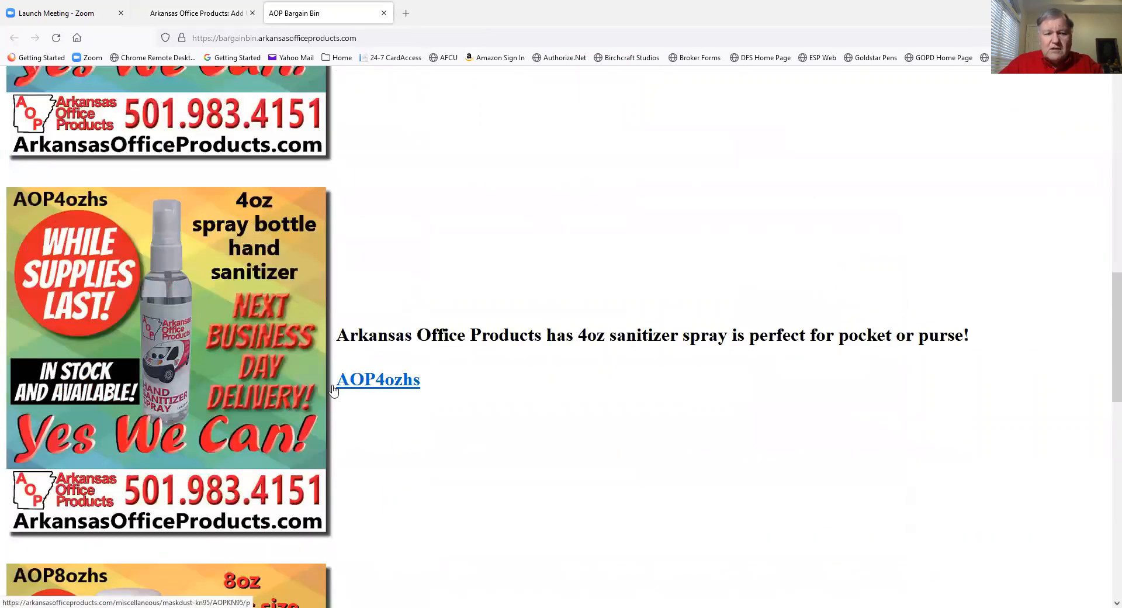
{"action": "scroll", "scroll_direction": "down", "scroll_amount": 3}
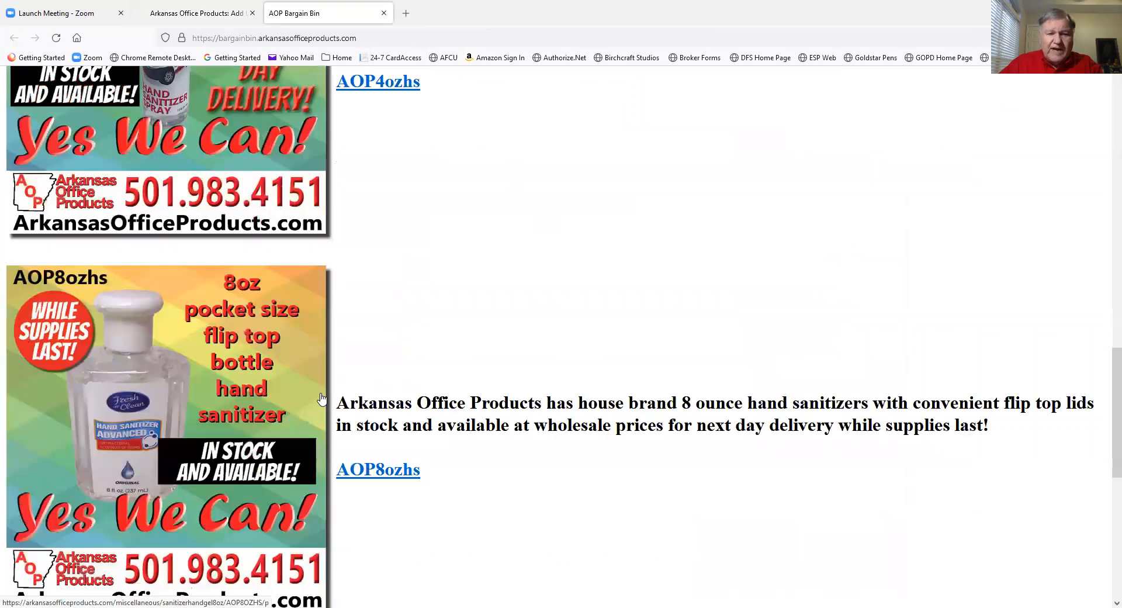
{"action": "scroll", "scroll_direction": "up", "scroll_amount": 3}
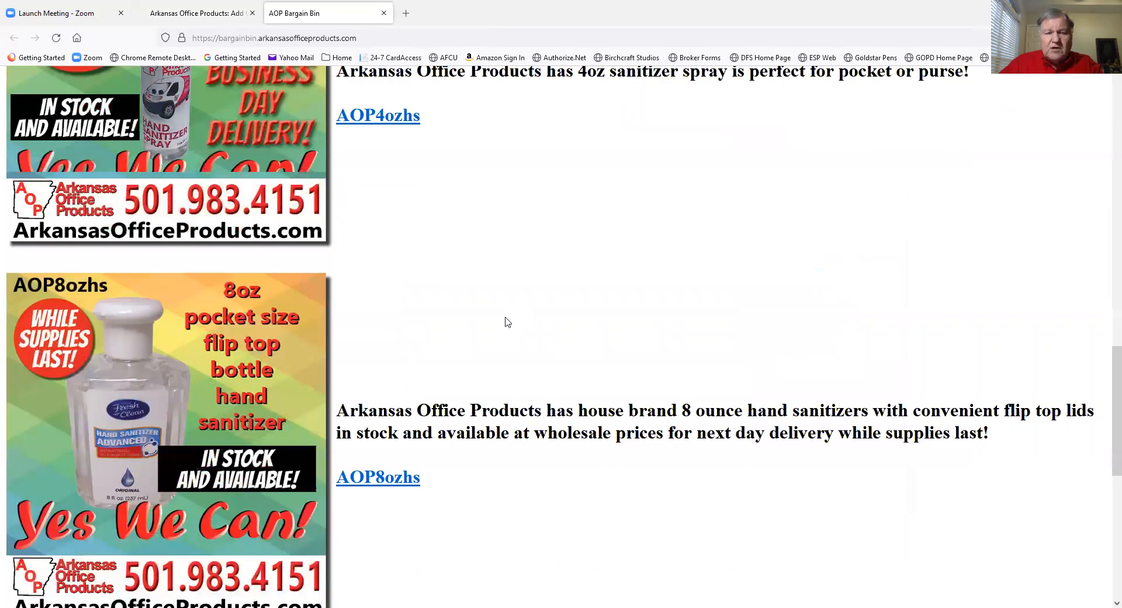
{"action": "scroll", "scroll_direction": "down", "scroll_amount": 3}
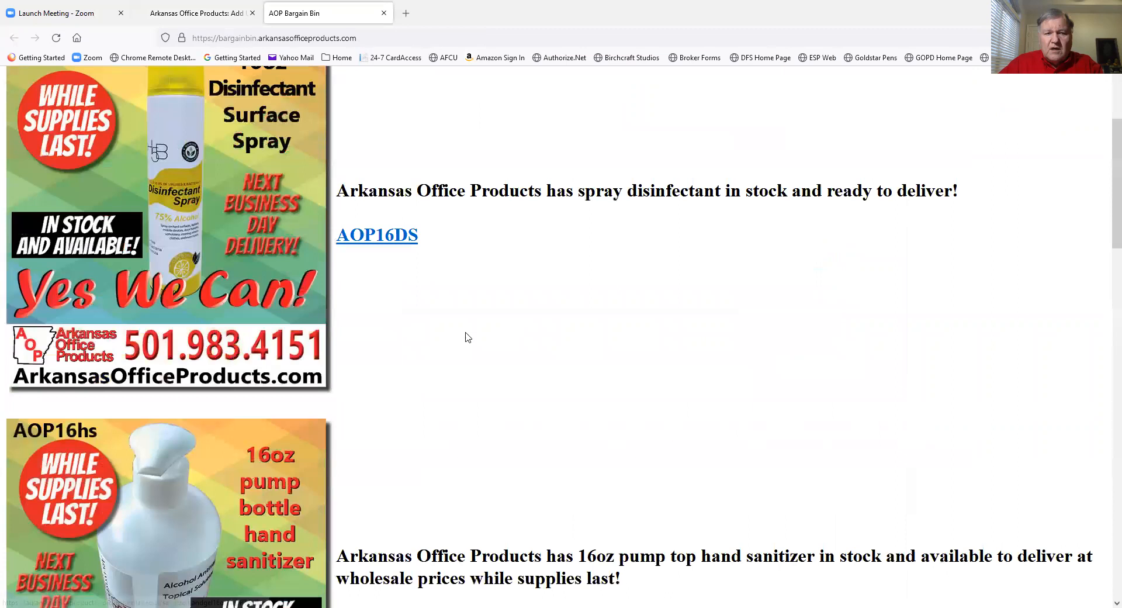
{"action": "scroll", "scroll_direction": "up", "scroll_amount": 3}
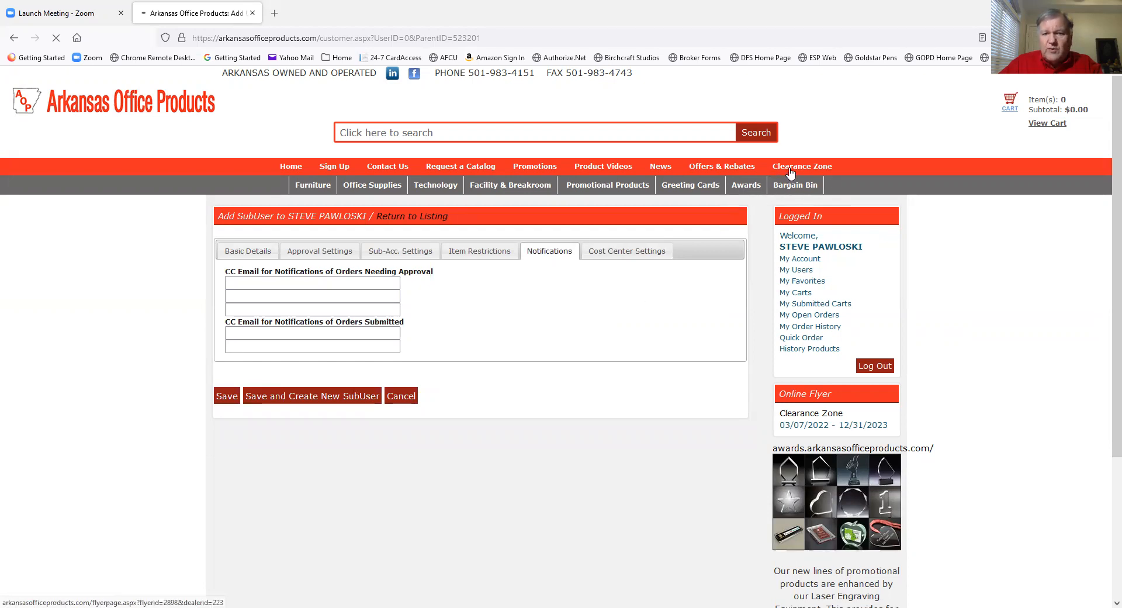
{"action": "mouse_move", "coordinate": [691, 239]}
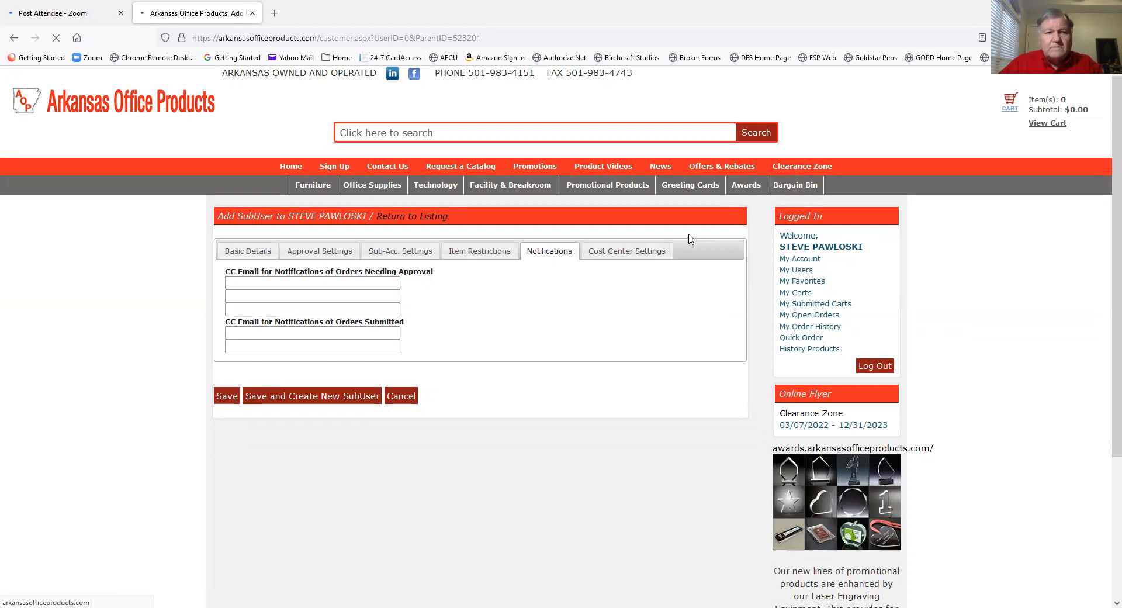
{"action": "mouse_move", "coordinate": [684, 248]}
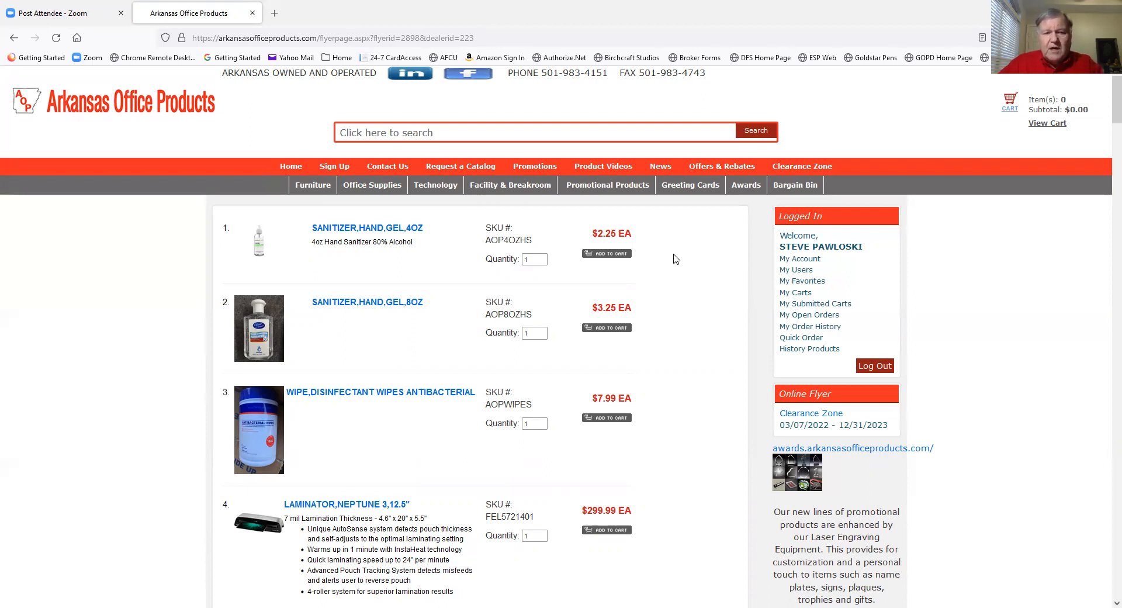
{"action": "scroll", "scroll_direction": "down", "scroll_amount": 3}
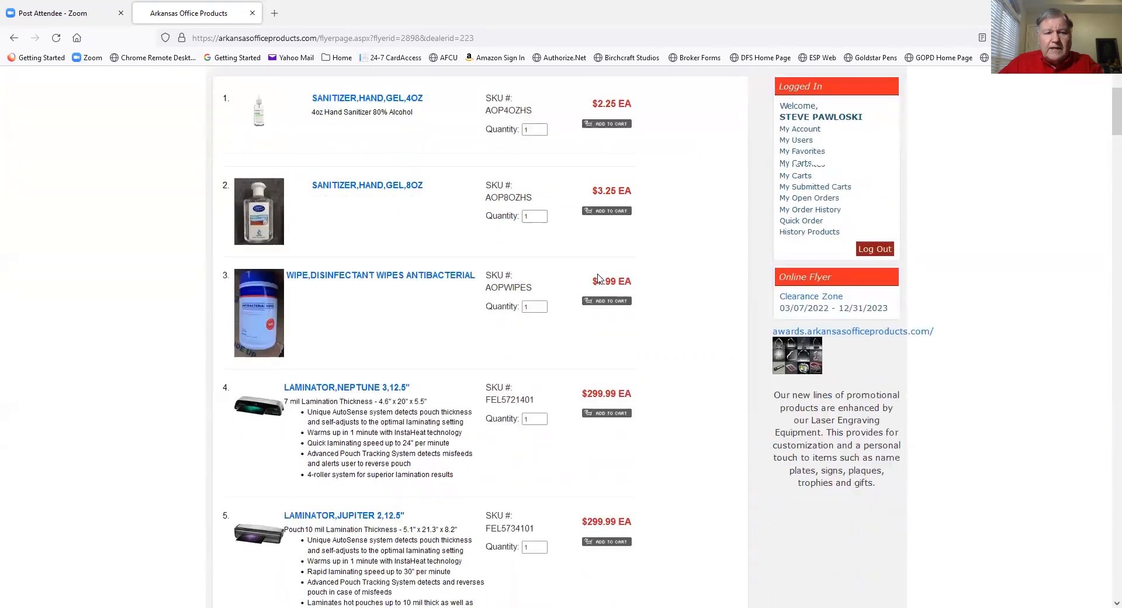
{"action": "scroll", "scroll_direction": "down", "scroll_amount": 3}
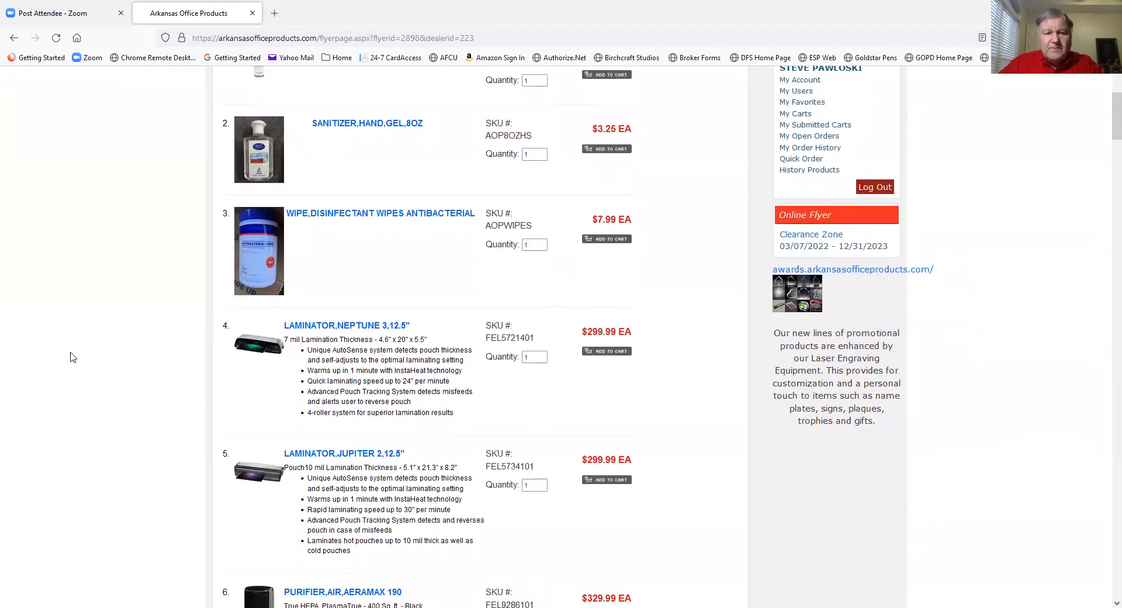
{"action": "scroll", "scroll_direction": "up", "scroll_amount": 3}
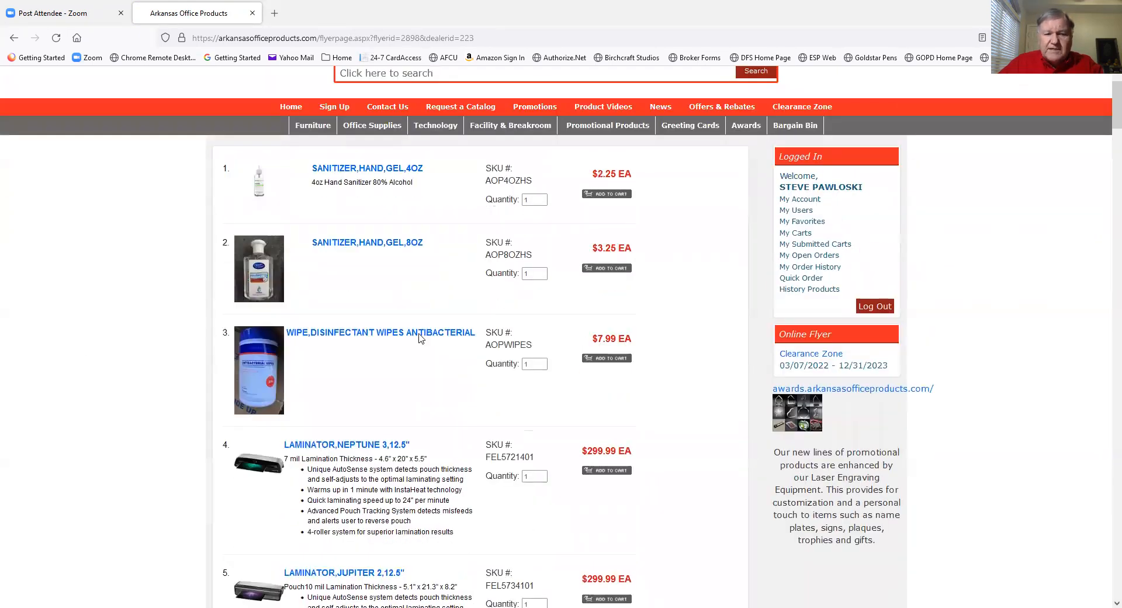
{"action": "scroll", "scroll_direction": "down", "scroll_amount": 3}
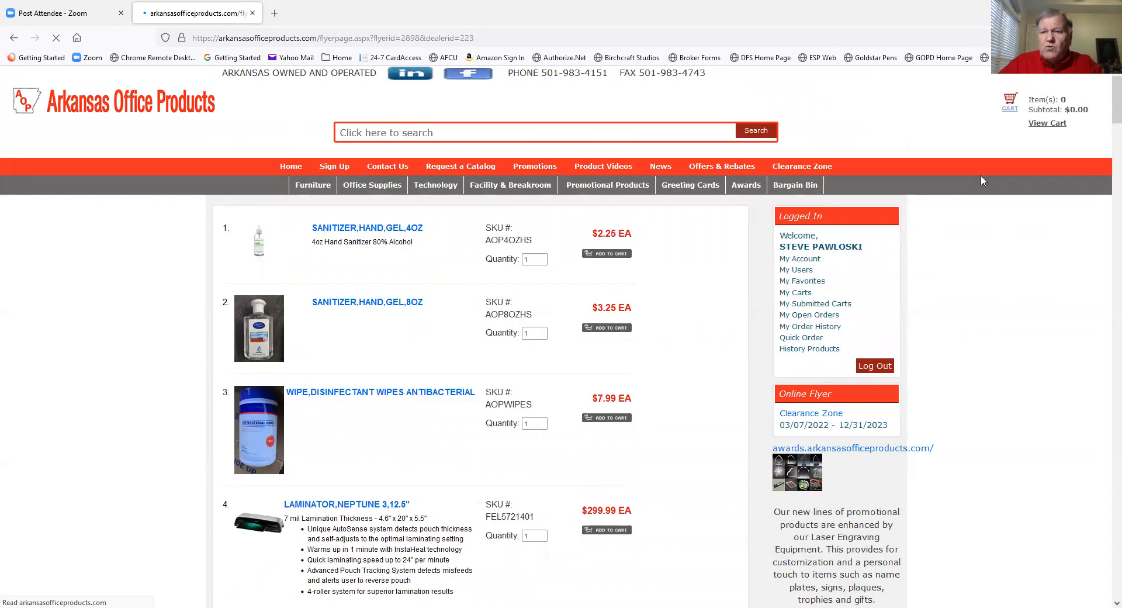
{"action": "mouse_move", "coordinate": [1046, 122]}
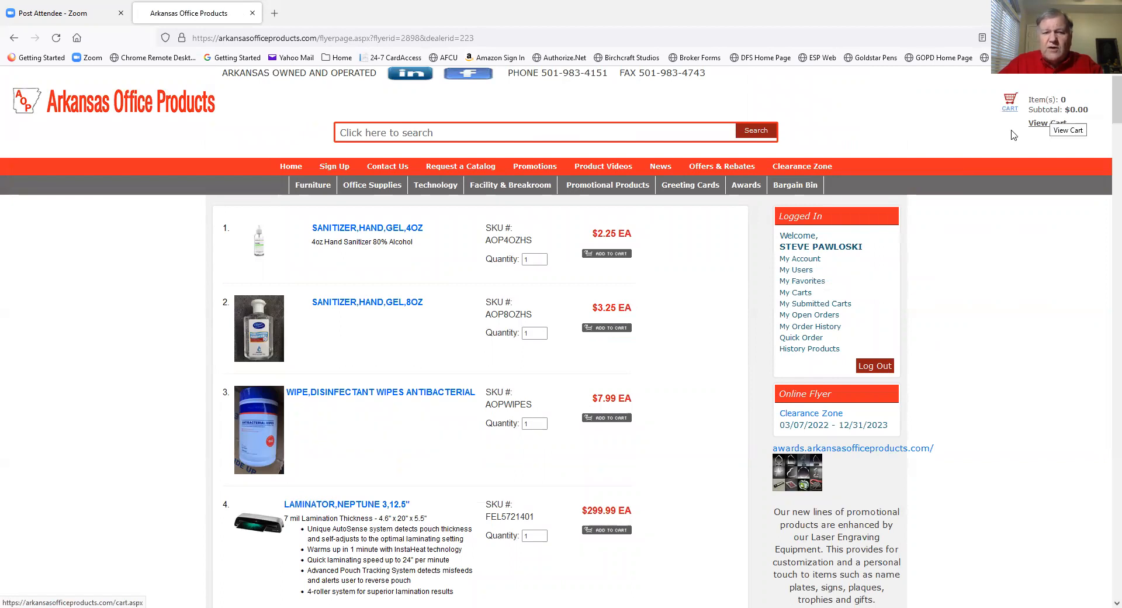
{"action": "mouse_move", "coordinate": [601, 415]}
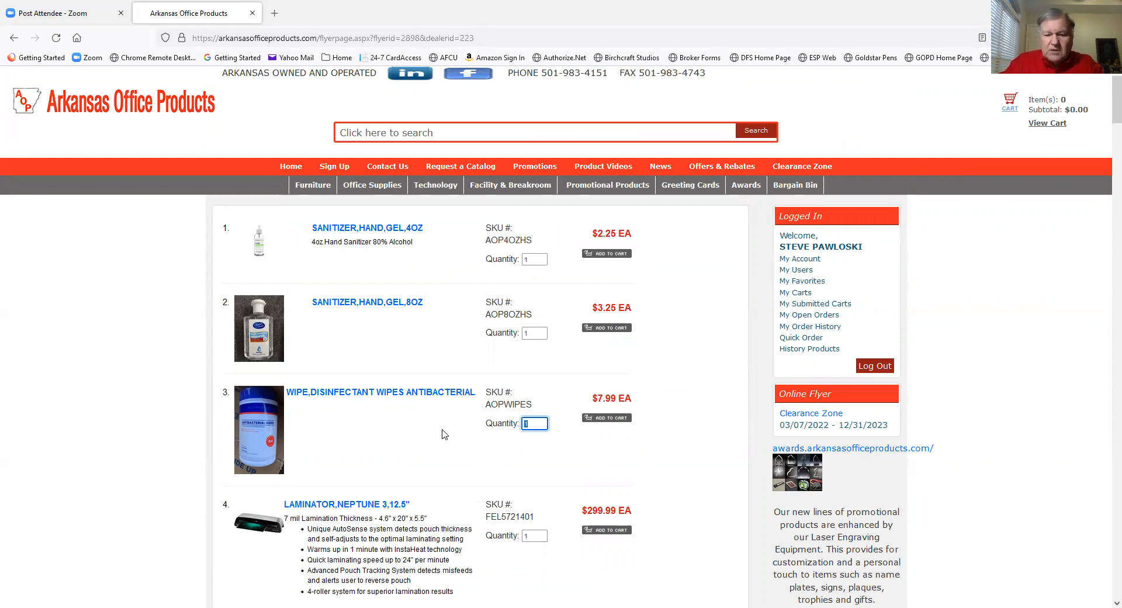
- Add 10 antibacterial disinfectant wipes from the clearance flyer to the cart
{"action": "type", "text": "10"}
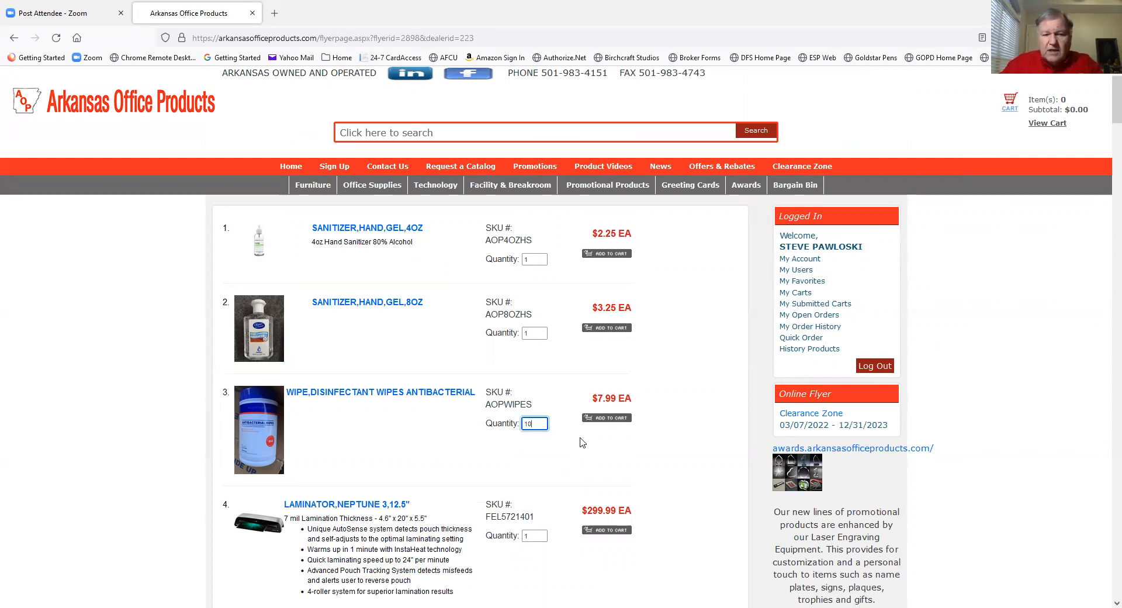
{"action": "left_click", "coordinate": [605, 418]}
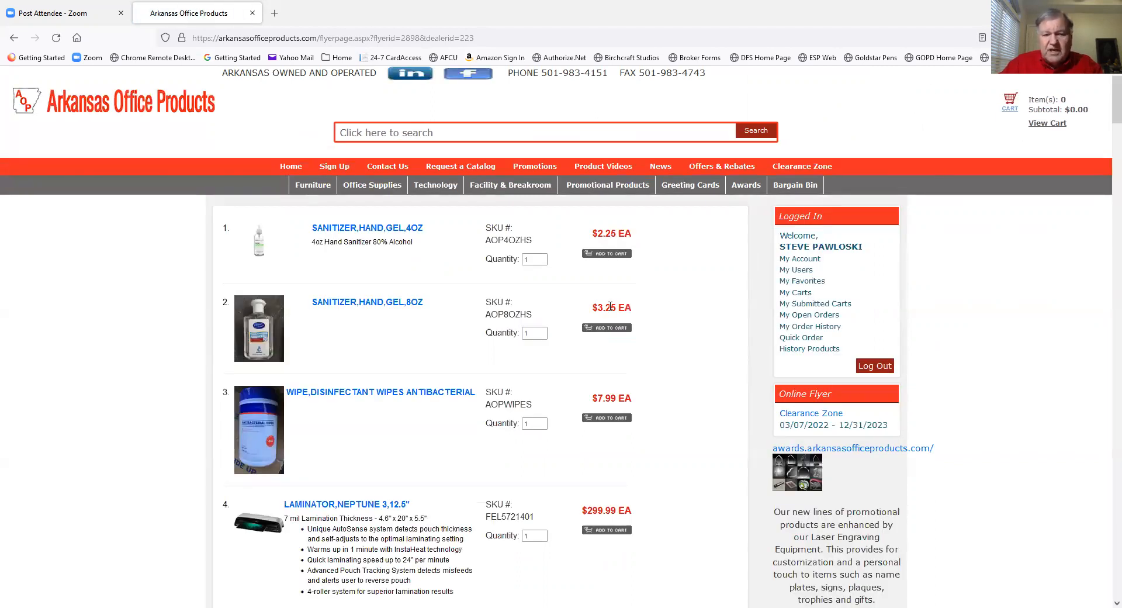
{"action": "mouse_move", "coordinate": [433, 295]}
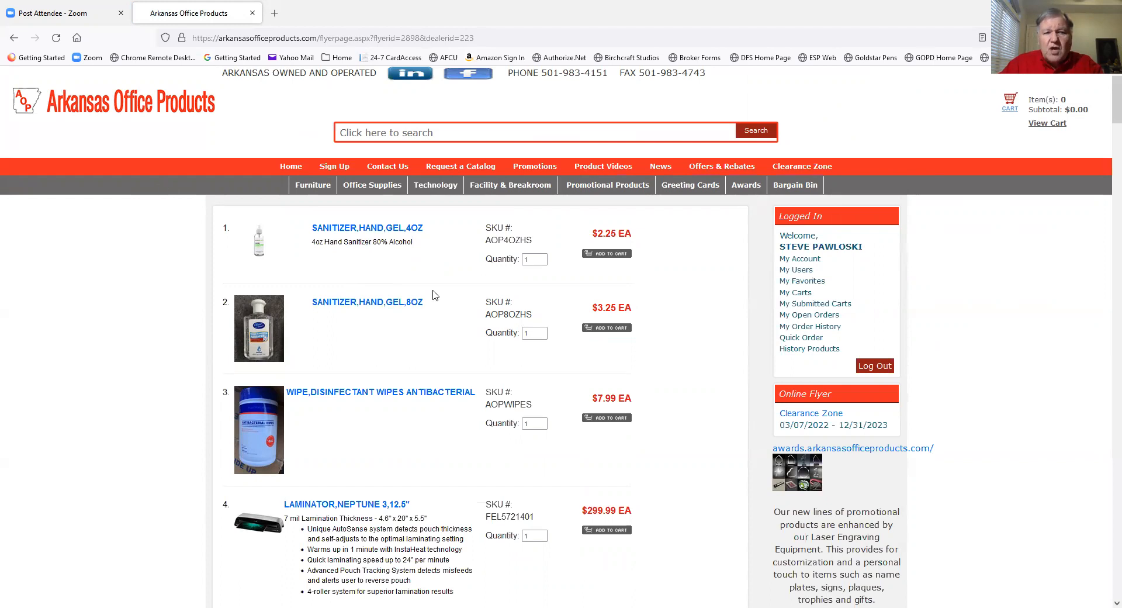
{"action": "scroll", "scroll_direction": "down", "scroll_amount": 3}
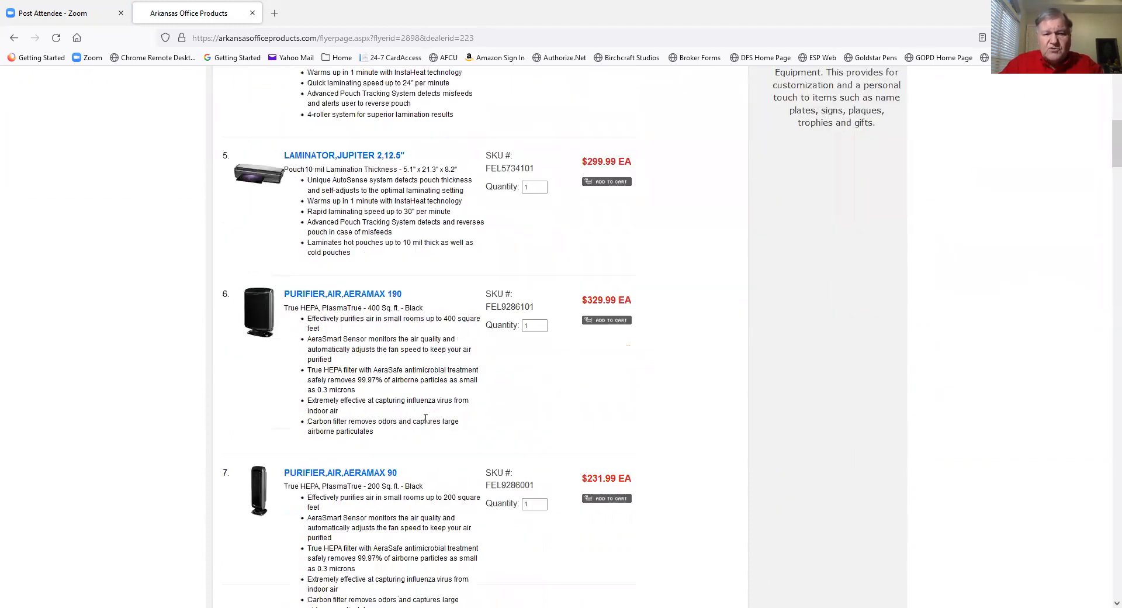
{"action": "scroll", "scroll_direction": "down", "scroll_amount": 3}
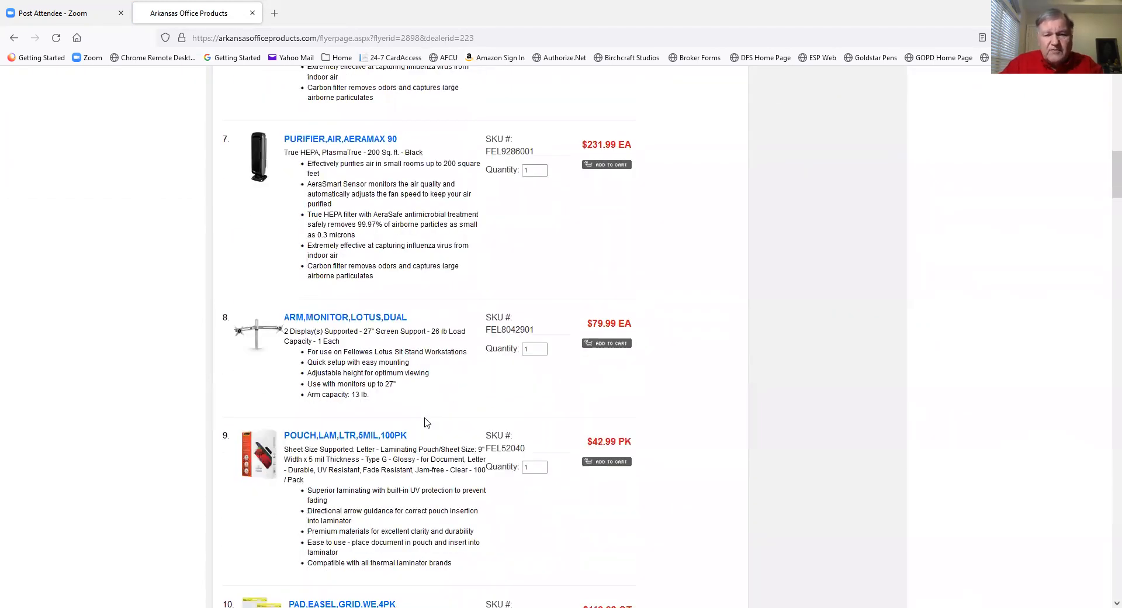
{"action": "scroll", "scroll_direction": "down", "scroll_amount": 3}
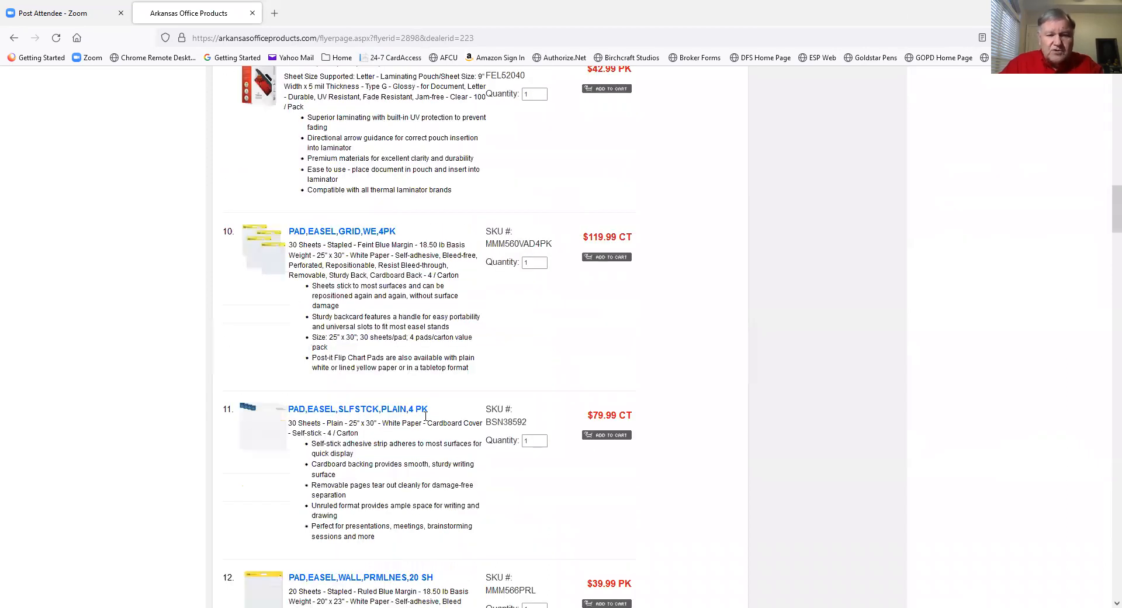
{"action": "scroll", "scroll_direction": "down", "scroll_amount": 3}
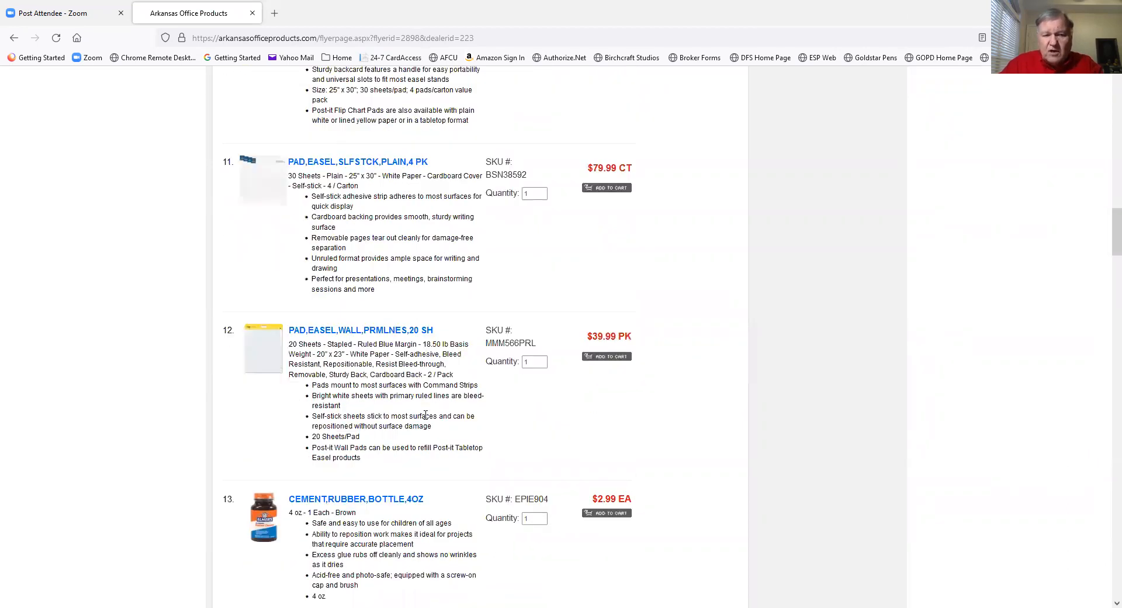
{"action": "scroll", "scroll_direction": "down", "scroll_amount": 3}
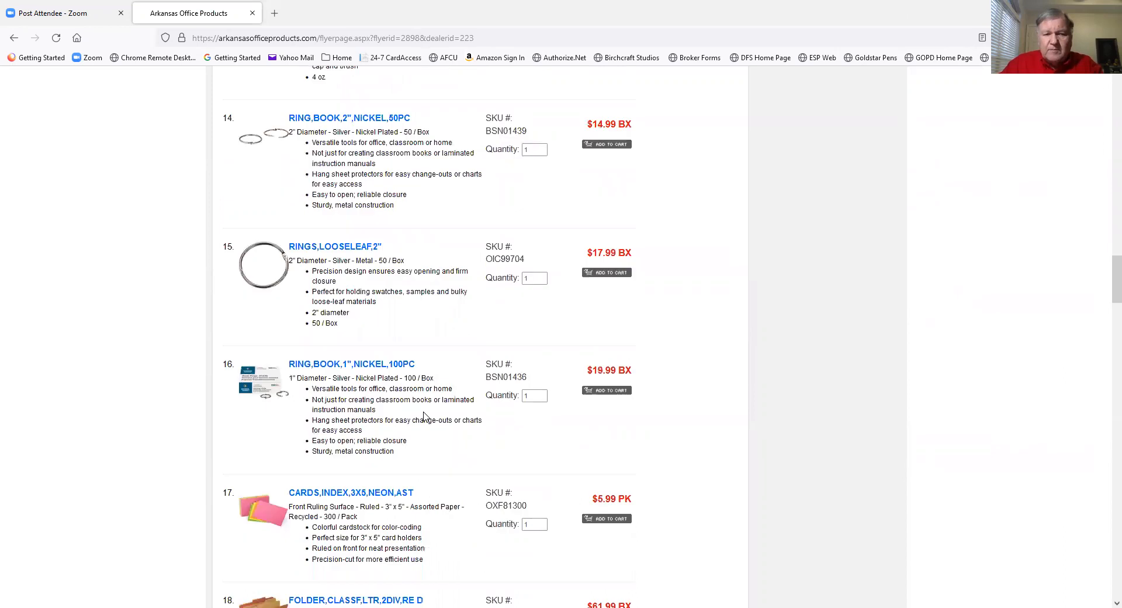
{"action": "scroll", "scroll_direction": "down", "scroll_amount": 3}
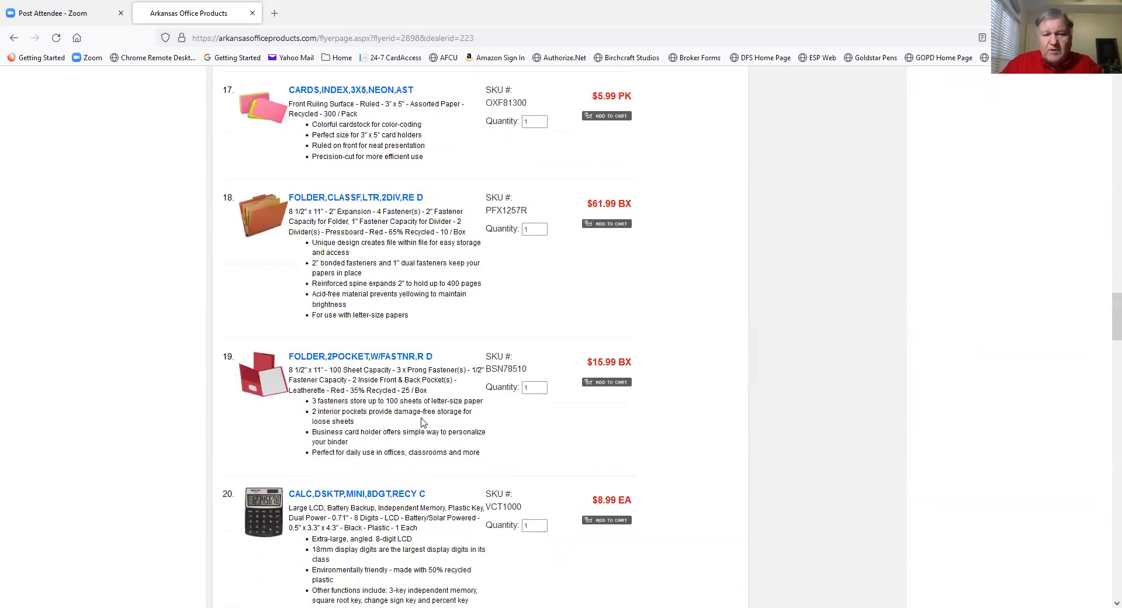
{"action": "scroll", "scroll_direction": "down", "scroll_amount": 3}
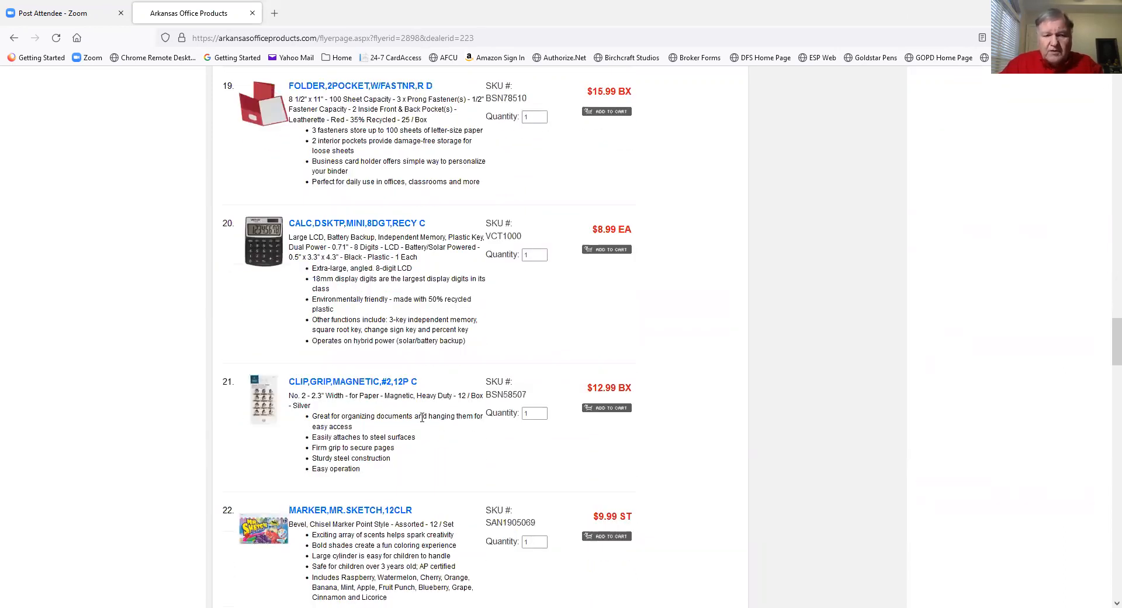
{"action": "scroll", "scroll_direction": "down", "scroll_amount": 3}
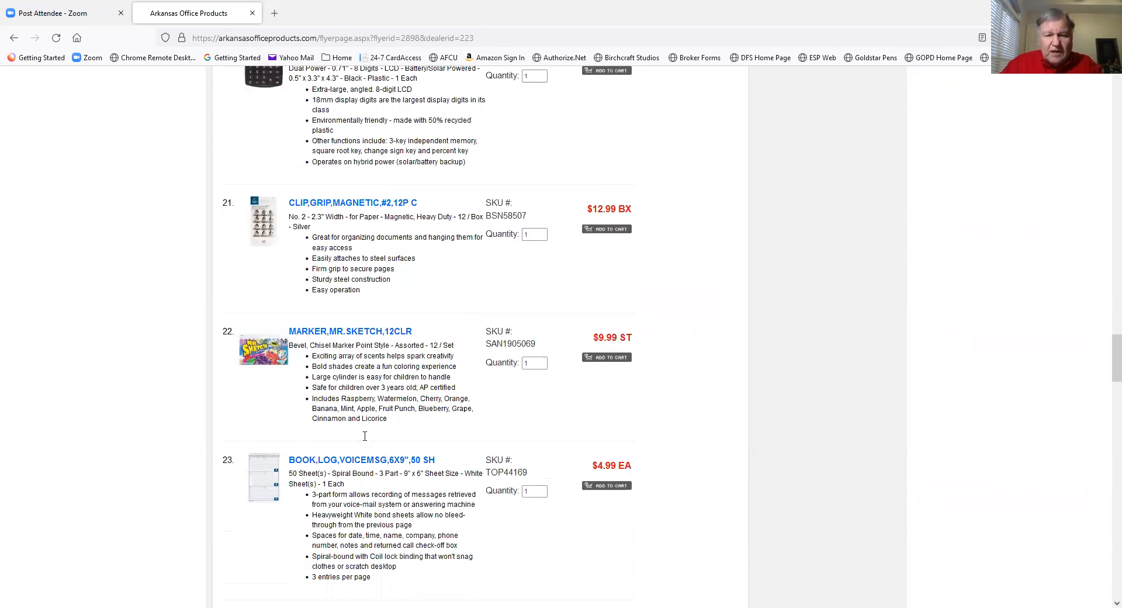
{"action": "scroll", "scroll_direction": "up", "scroll_amount": 3}
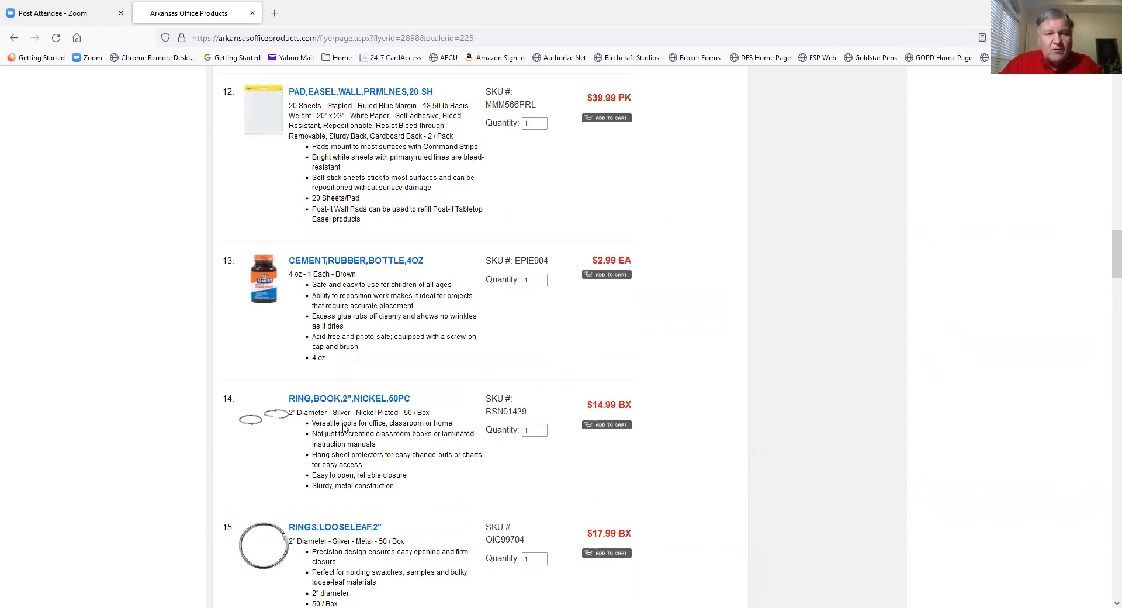
{"action": "scroll", "scroll_direction": "up", "scroll_amount": 3}
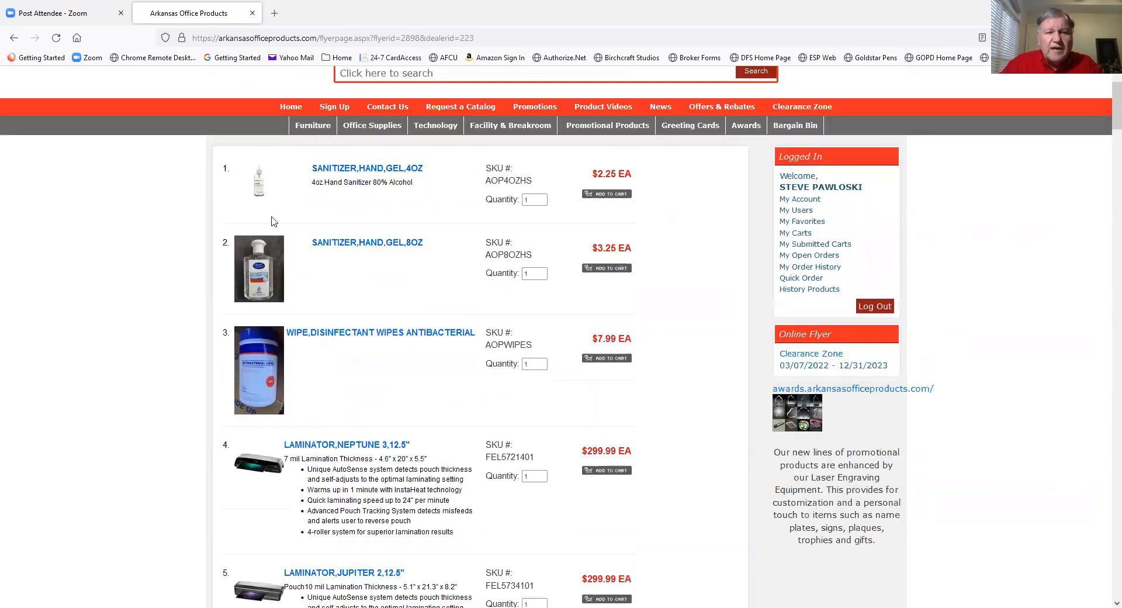
{"action": "scroll", "scroll_direction": "up", "scroll_amount": 3}
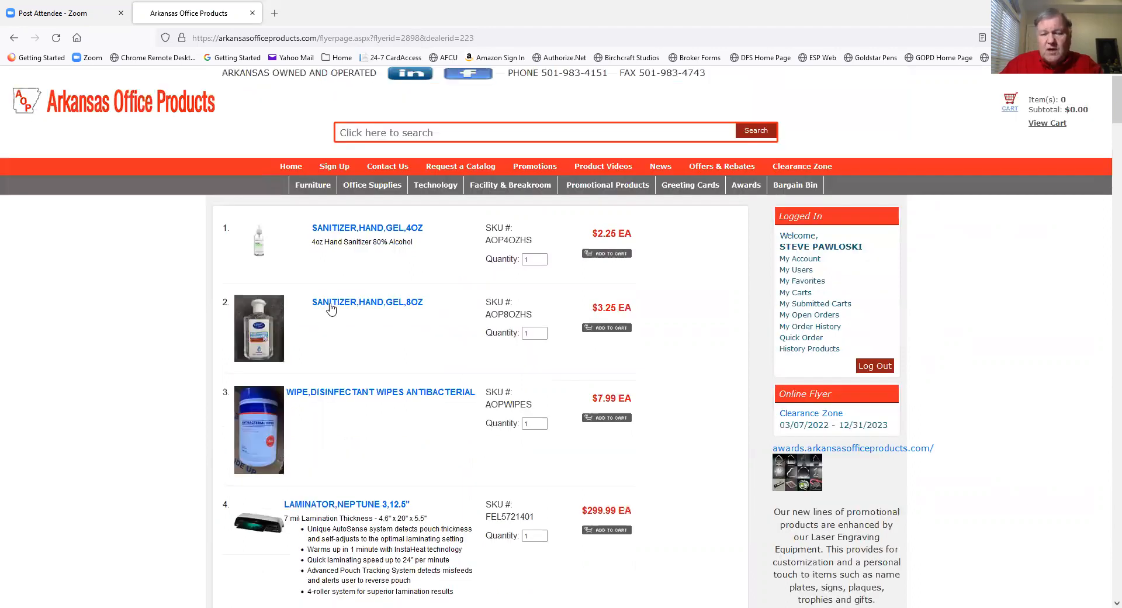
{"action": "mouse_move", "coordinate": [319, 228]}
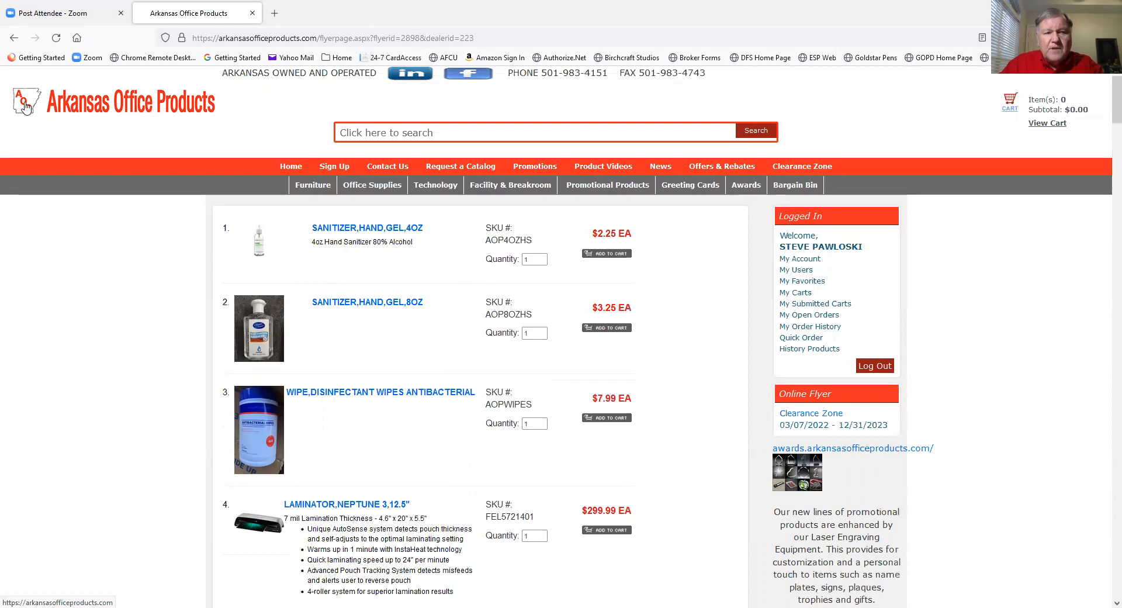
{"action": "mouse_move", "coordinate": [25, 102]}
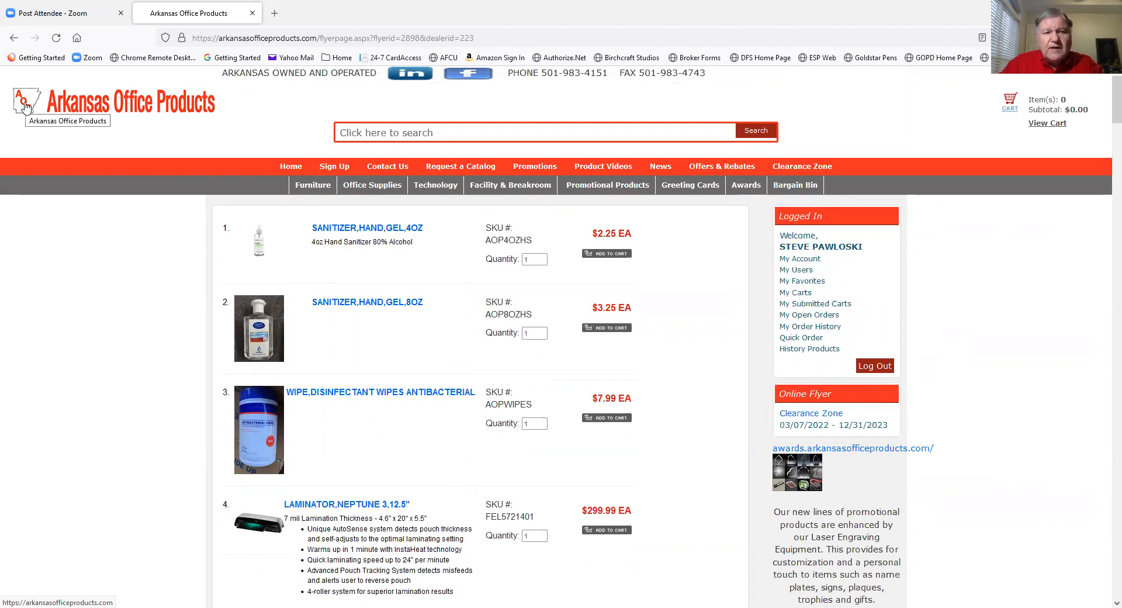
- Return home and view the cart with the Neptune3 laminator and ten wipes, subtotal $379.89
{"action": "left_click", "coordinate": [25, 105]}
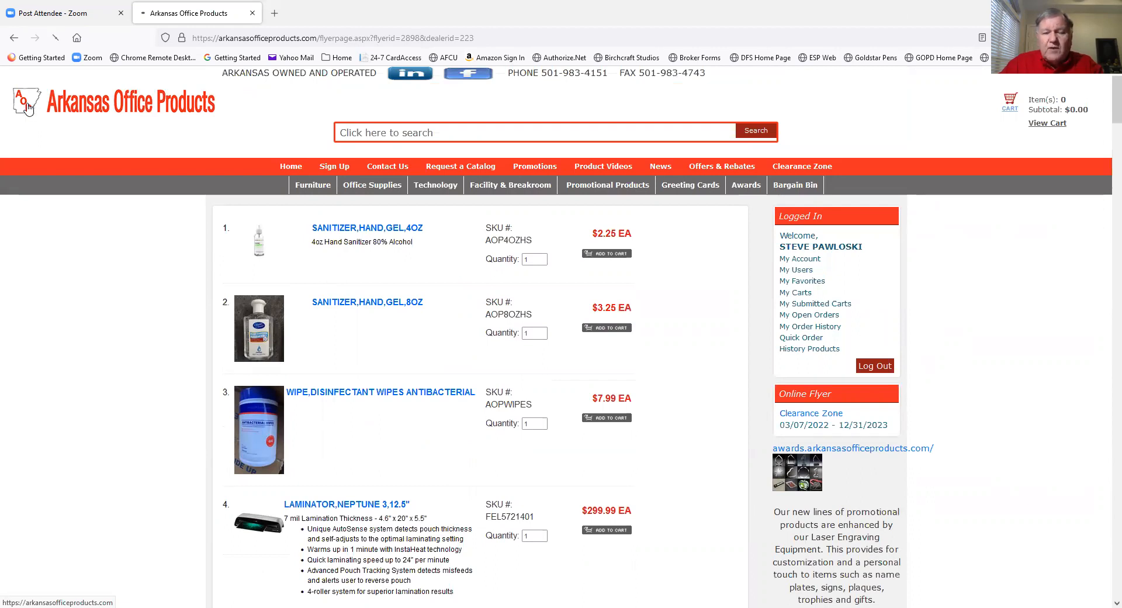
{"action": "left_click", "coordinate": [26, 103]}
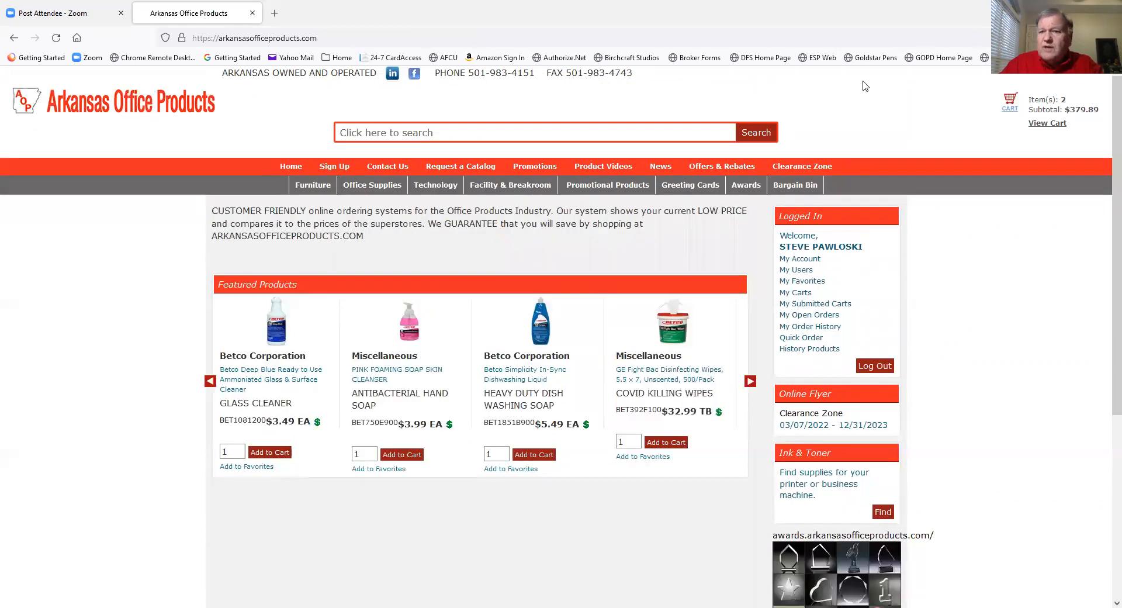
{"action": "mouse_move", "coordinate": [1042, 112]}
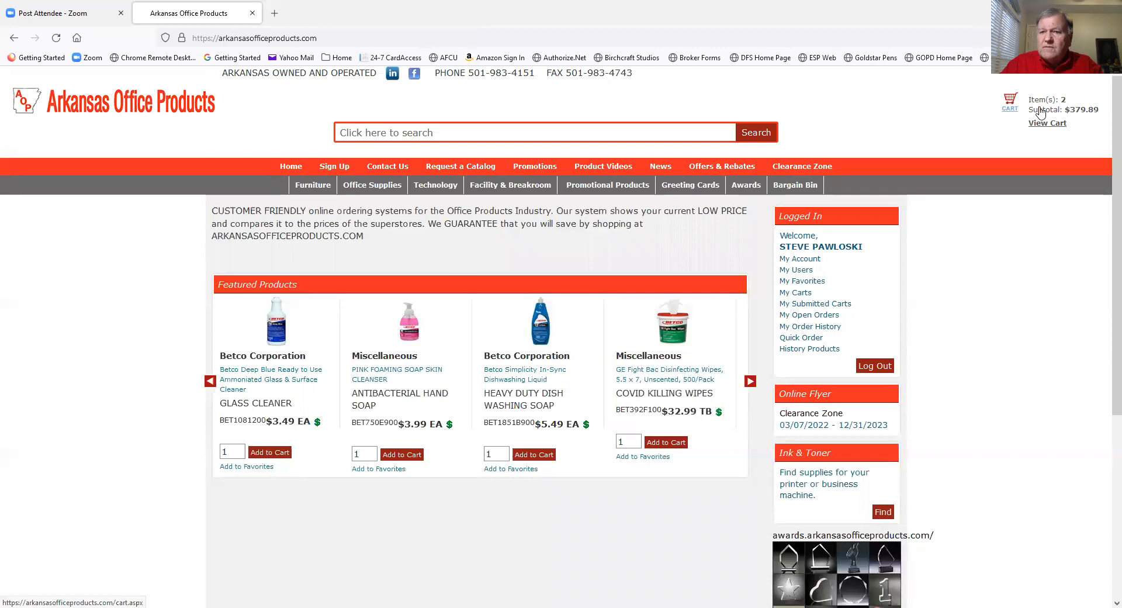
{"action": "left_click", "coordinate": [1047, 122]}
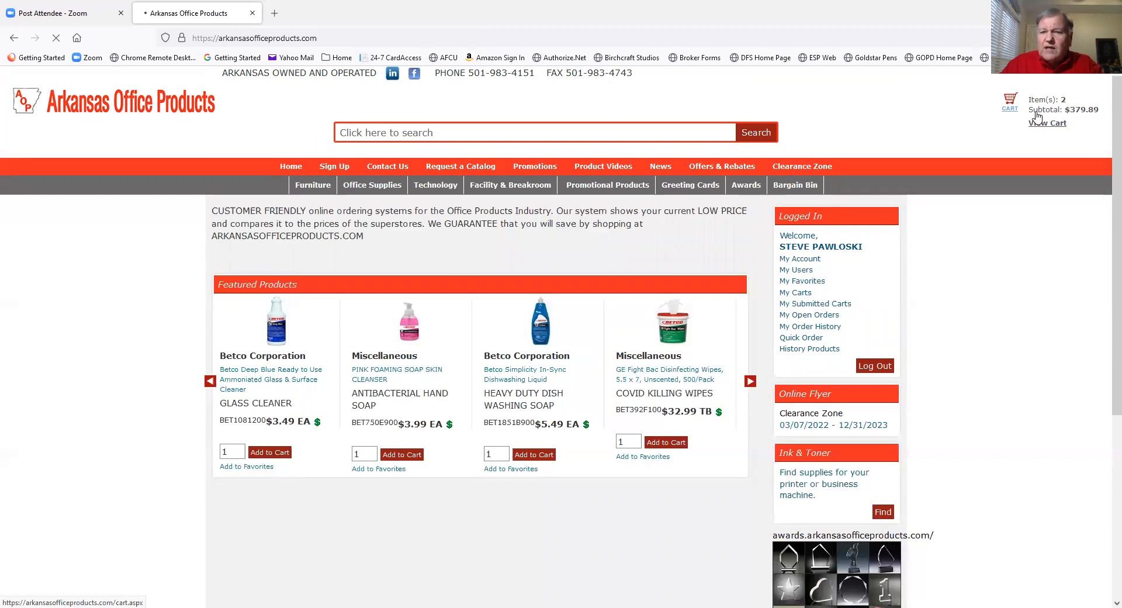
{"action": "left_click", "coordinate": [1046, 122]}
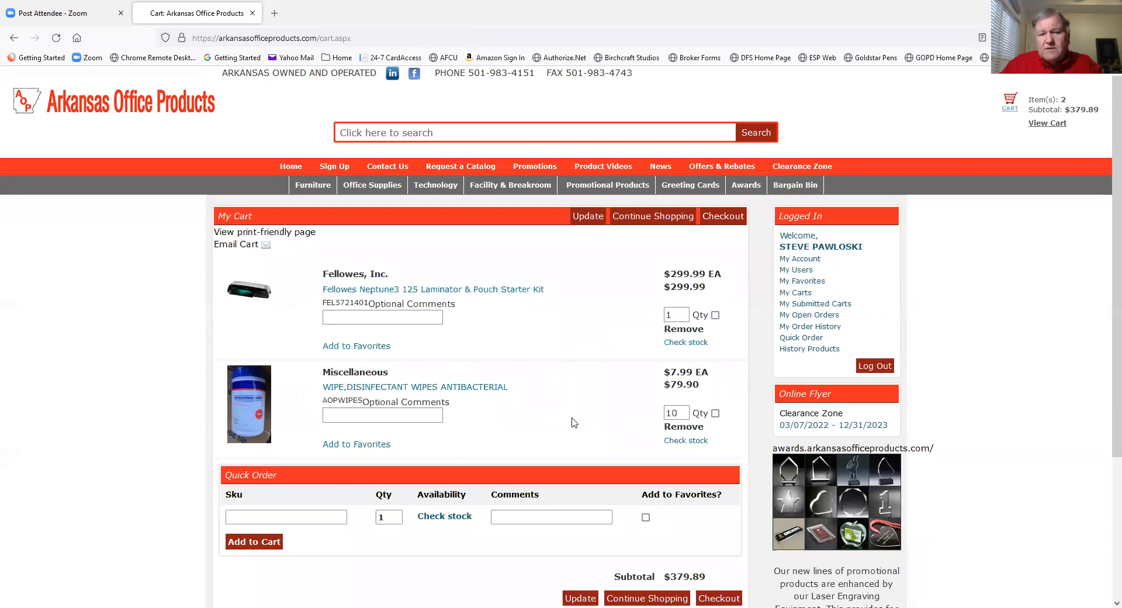
{"action": "mouse_move", "coordinate": [461, 260]}
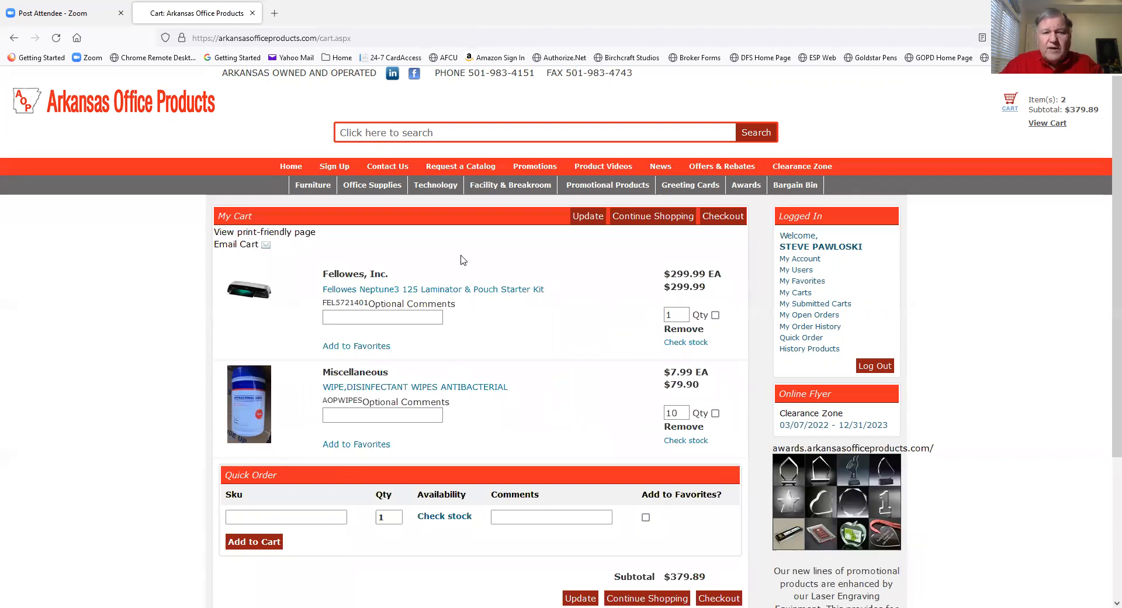
- Search the catalogue for SKU BSN17525 to reach the file folder product
{"action": "left_click", "coordinate": [392, 131]}
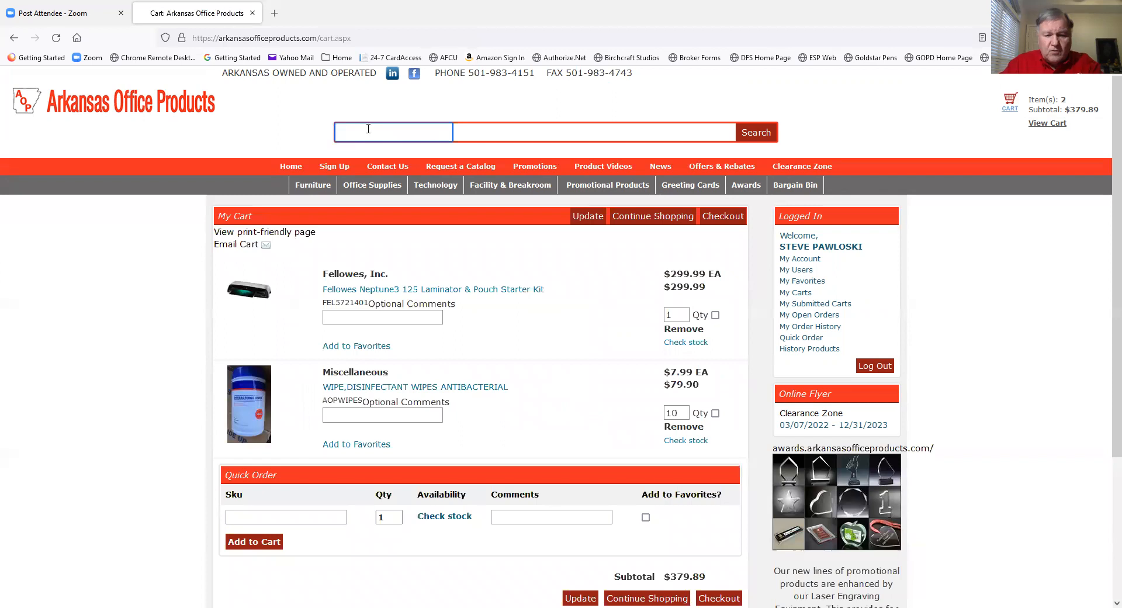
{"action": "type", "text": "bsn"}
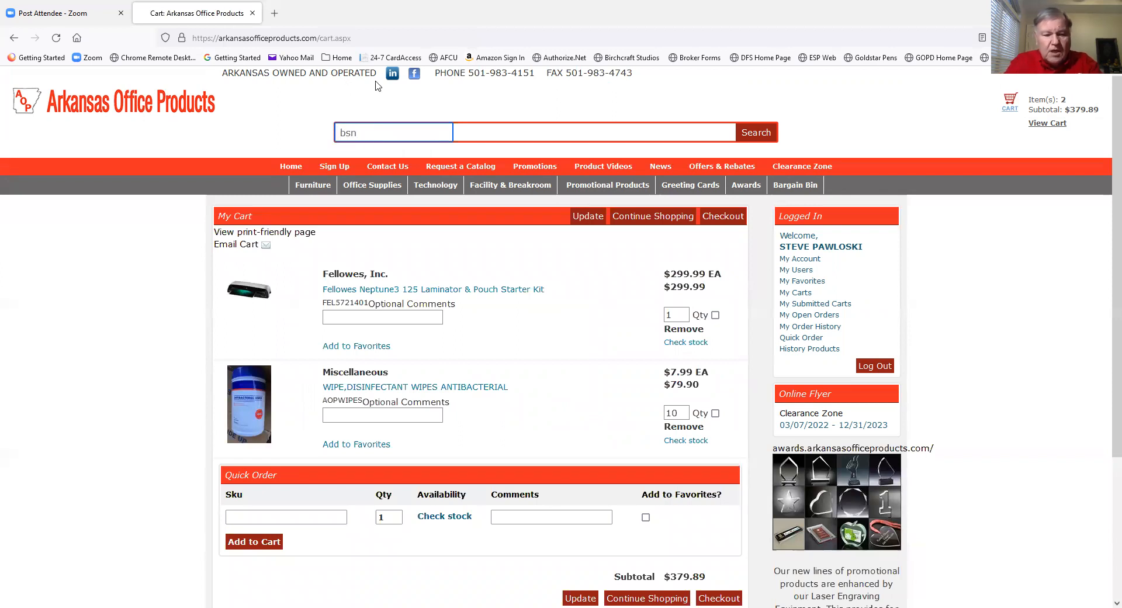
{"action": "type", "text": "17525"}
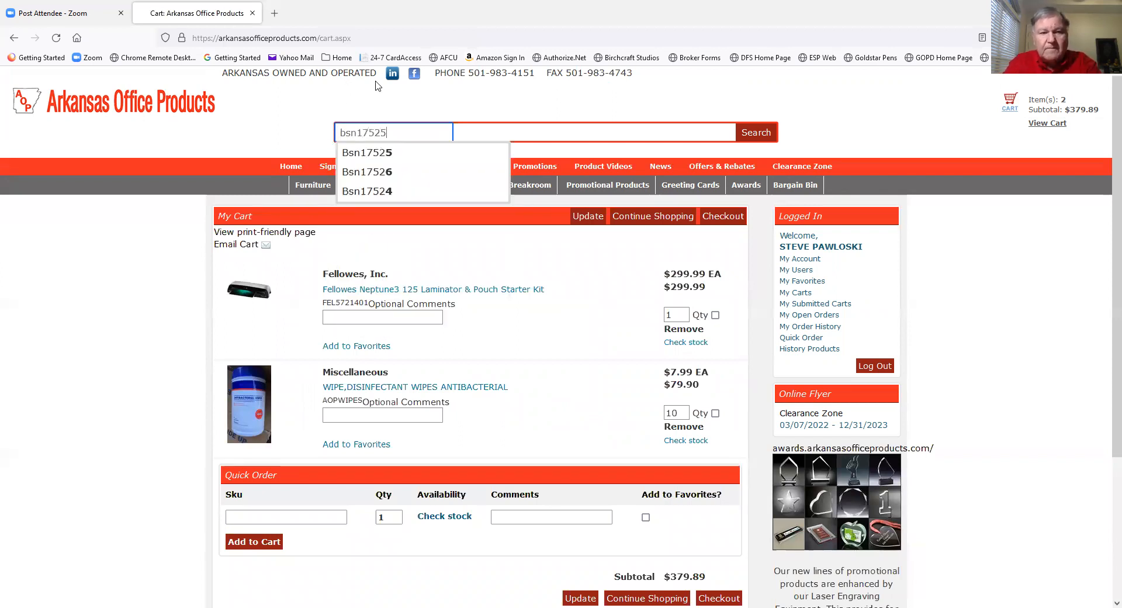
{"action": "left_click", "coordinate": [755, 131]}
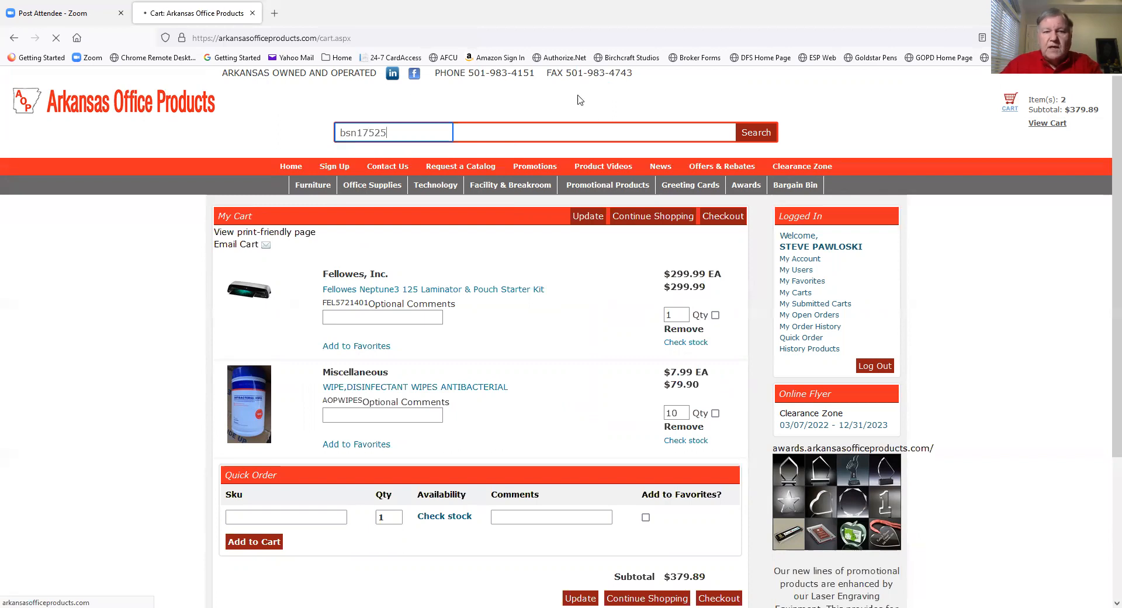
{"action": "mouse_move", "coordinate": [558, 231]}
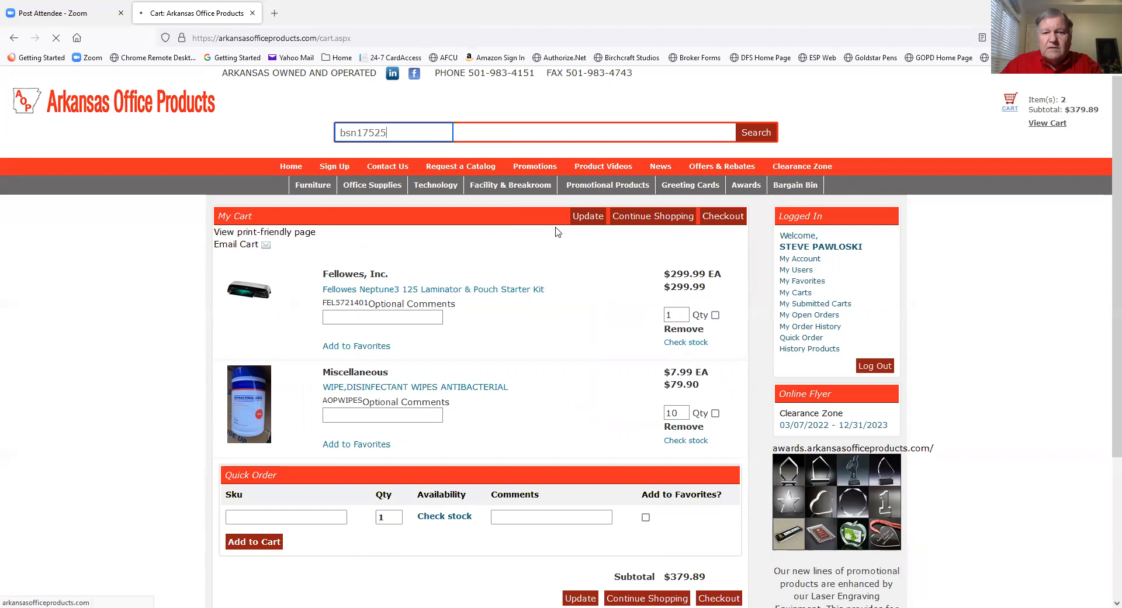
{"action": "left_click", "coordinate": [755, 131]}
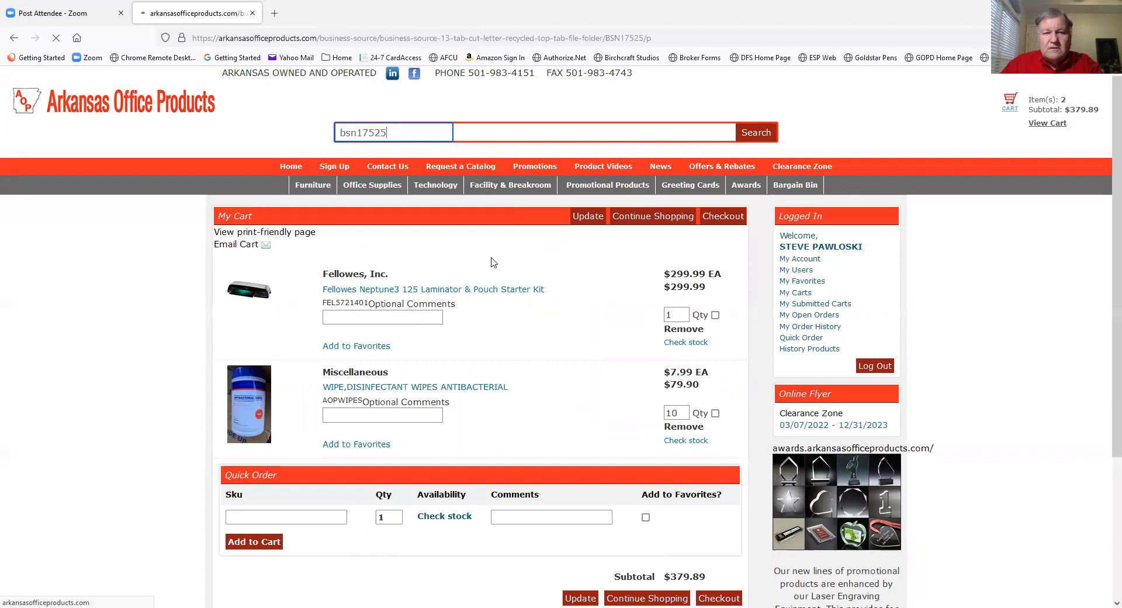
{"action": "left_click", "coordinate": [755, 132]}
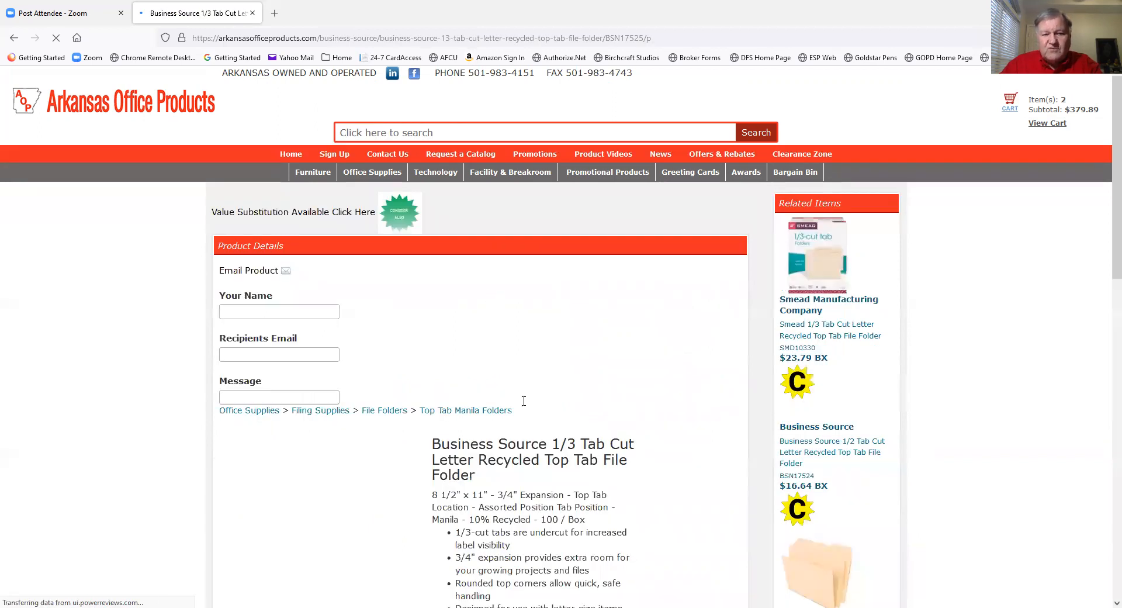
- Add one box of Business Source 1/3 tab cut letter file folders at $12.07 to the cart
{"action": "scroll", "scroll_direction": "down", "scroll_amount": 3}
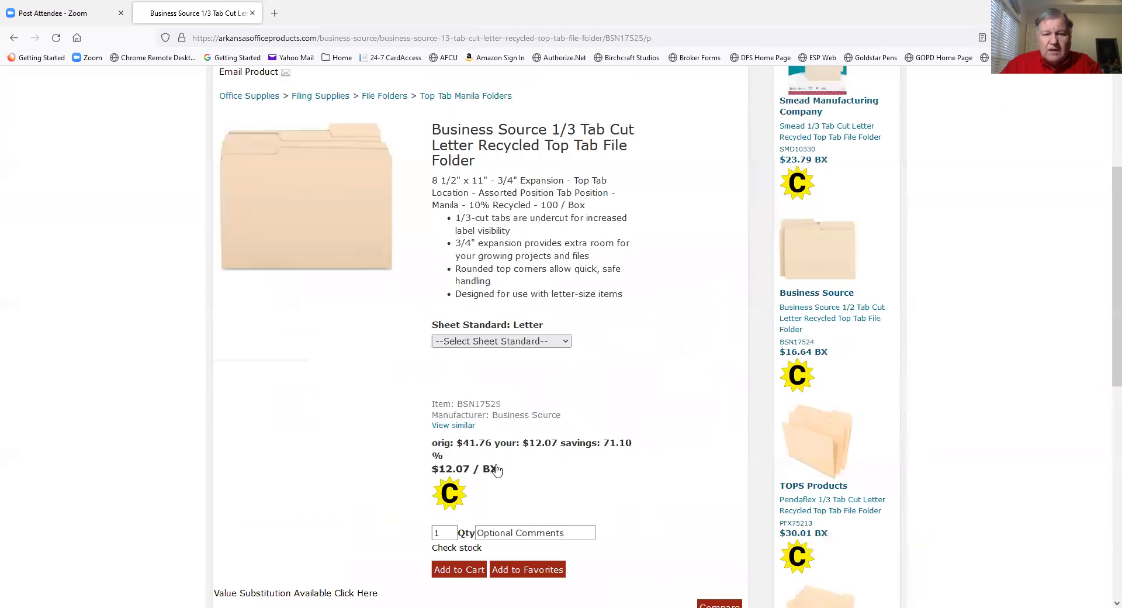
{"action": "scroll", "scroll_direction": "down", "scroll_amount": 3}
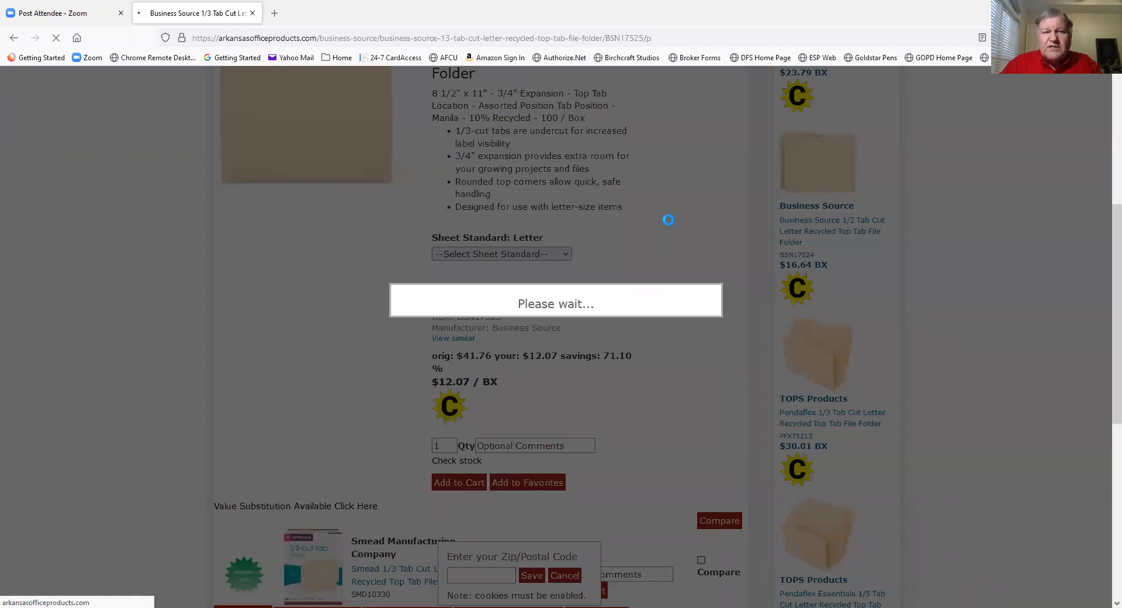
{"action": "left_click", "coordinate": [459, 481]}
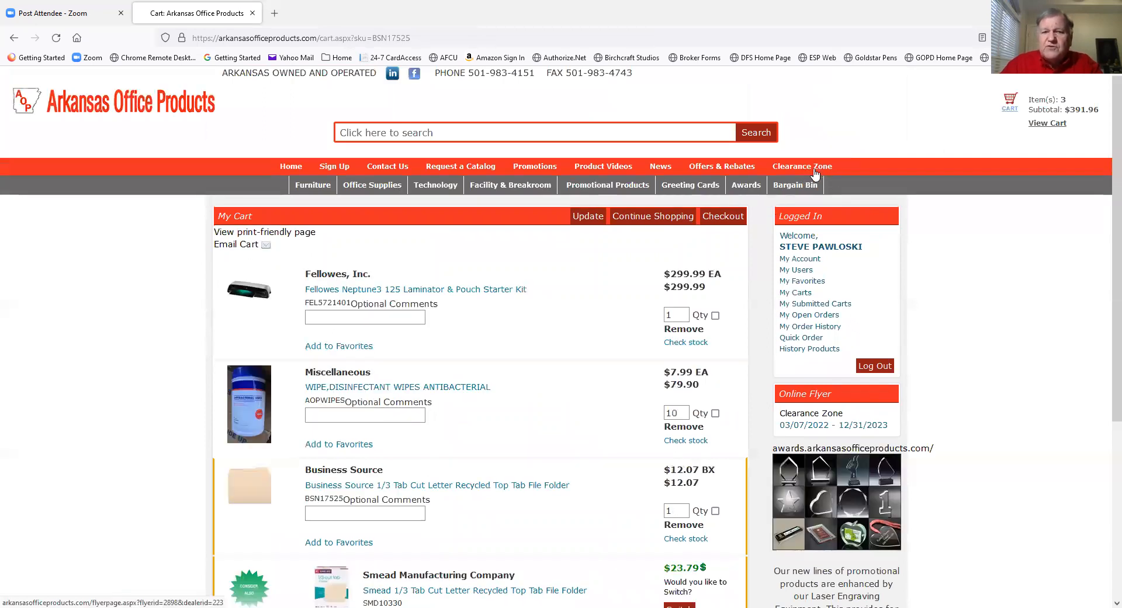
{"action": "mouse_move", "coordinate": [803, 179]}
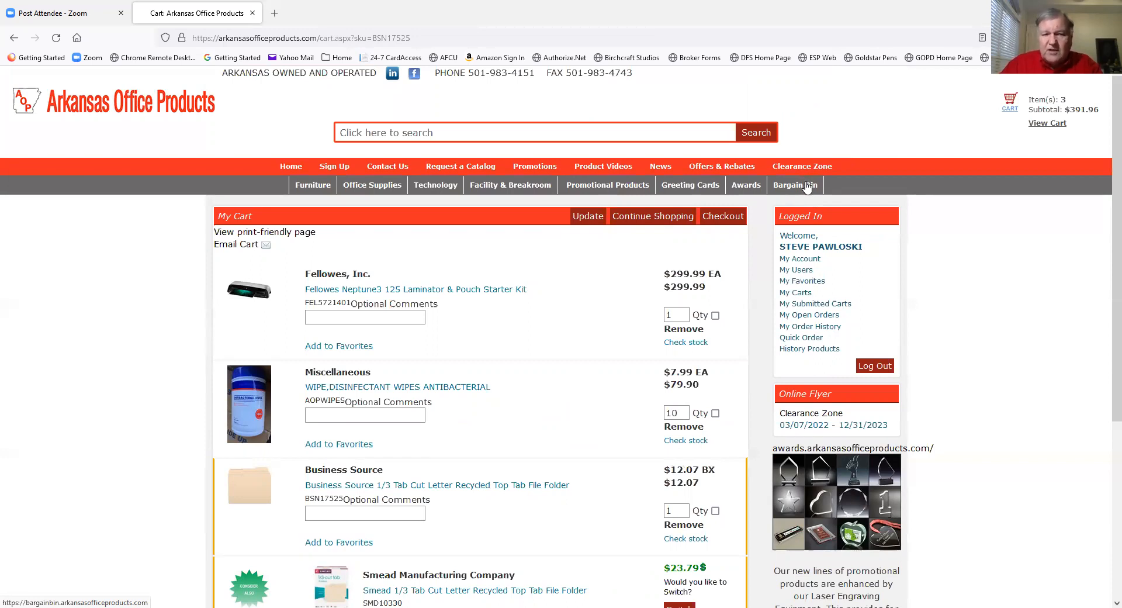
{"action": "mouse_move", "coordinate": [803, 194]}
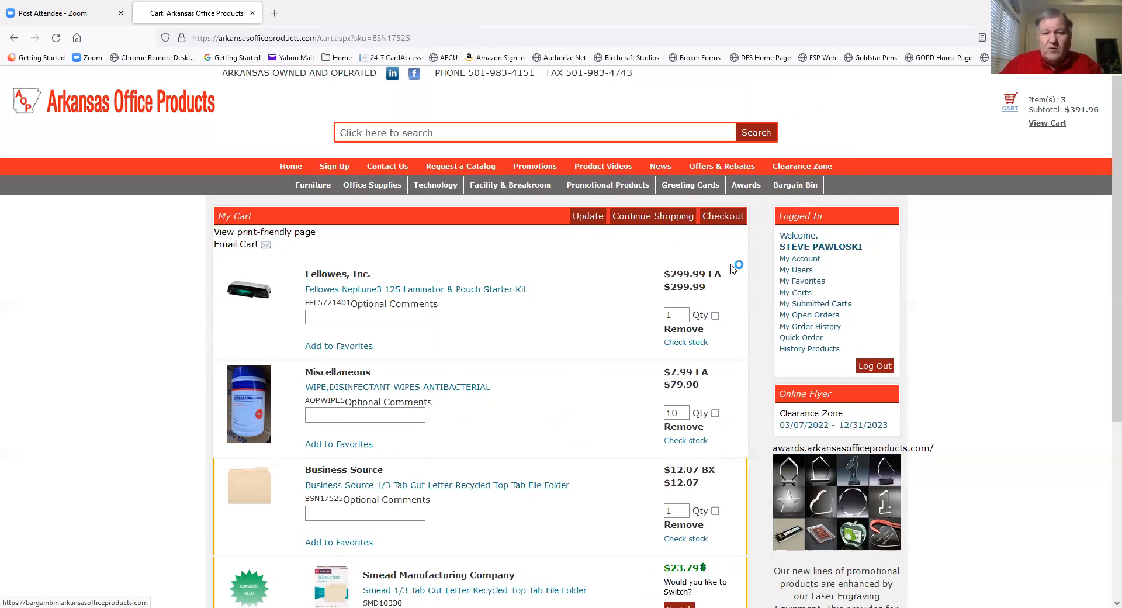
{"action": "scroll", "scroll_direction": "down", "scroll_amount": 3}
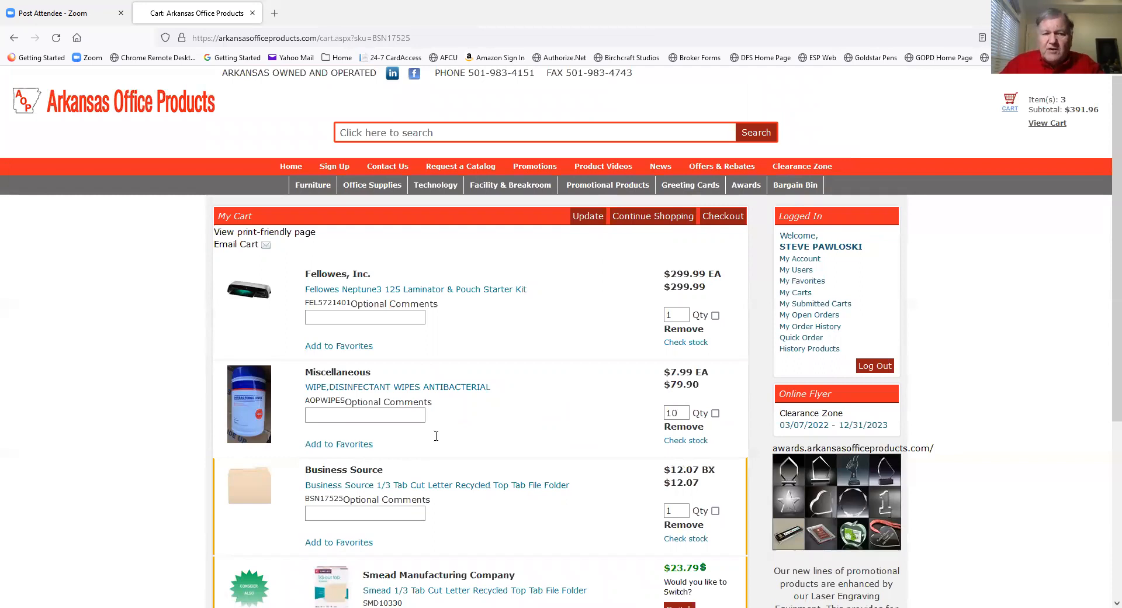
{"action": "mouse_move", "coordinate": [491, 398]}
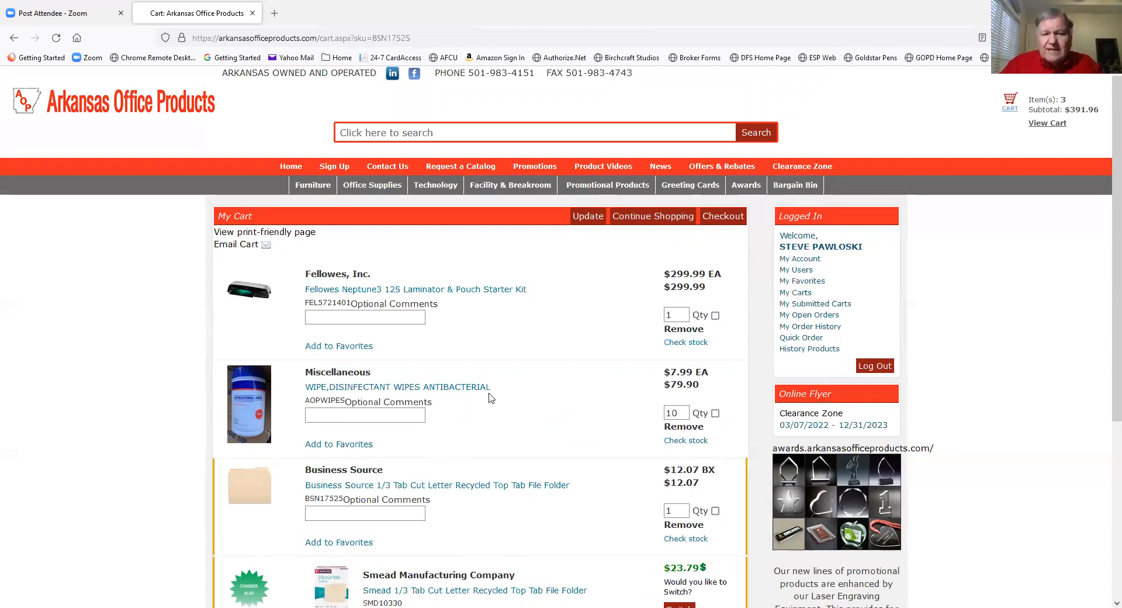
{"action": "mouse_move", "coordinate": [430, 365]}
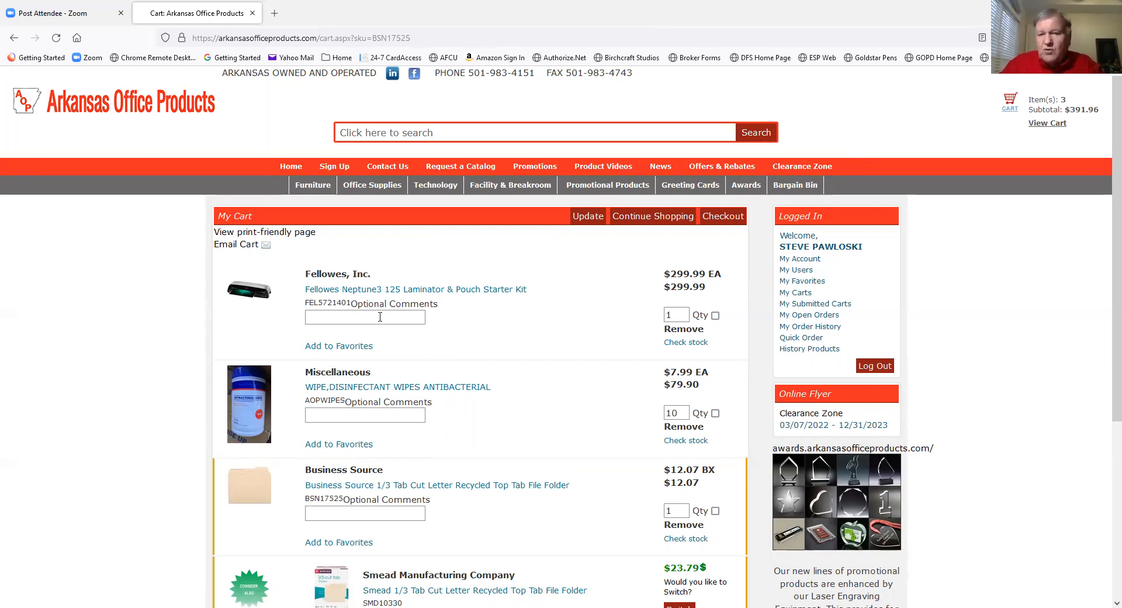
{"action": "mouse_move", "coordinate": [392, 303]}
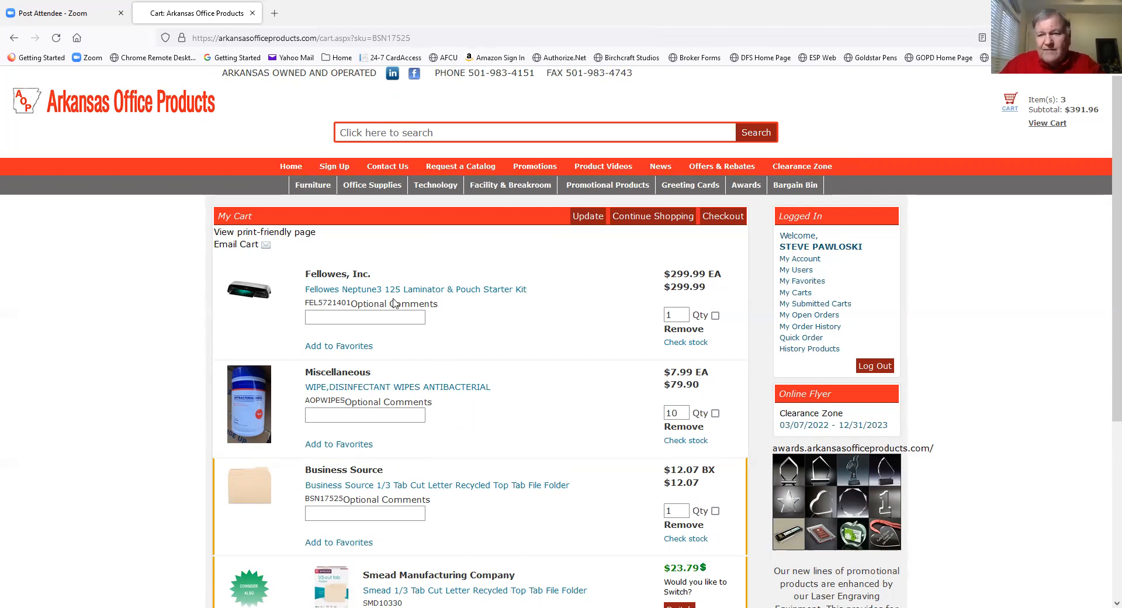
{"action": "mouse_move", "coordinate": [566, 321]}
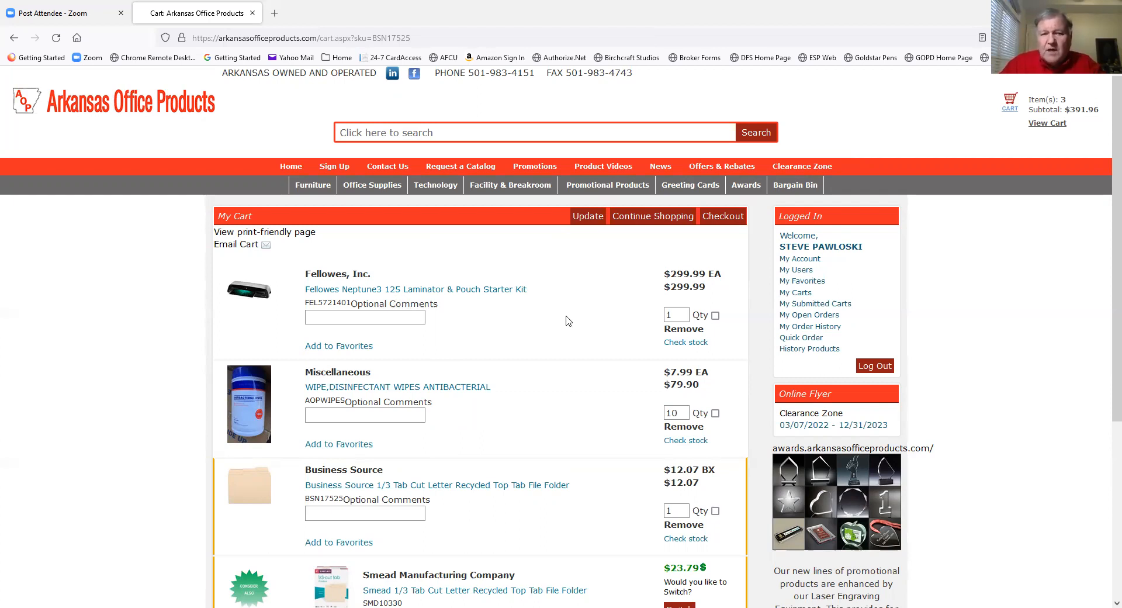
{"action": "mouse_move", "coordinate": [619, 337]}
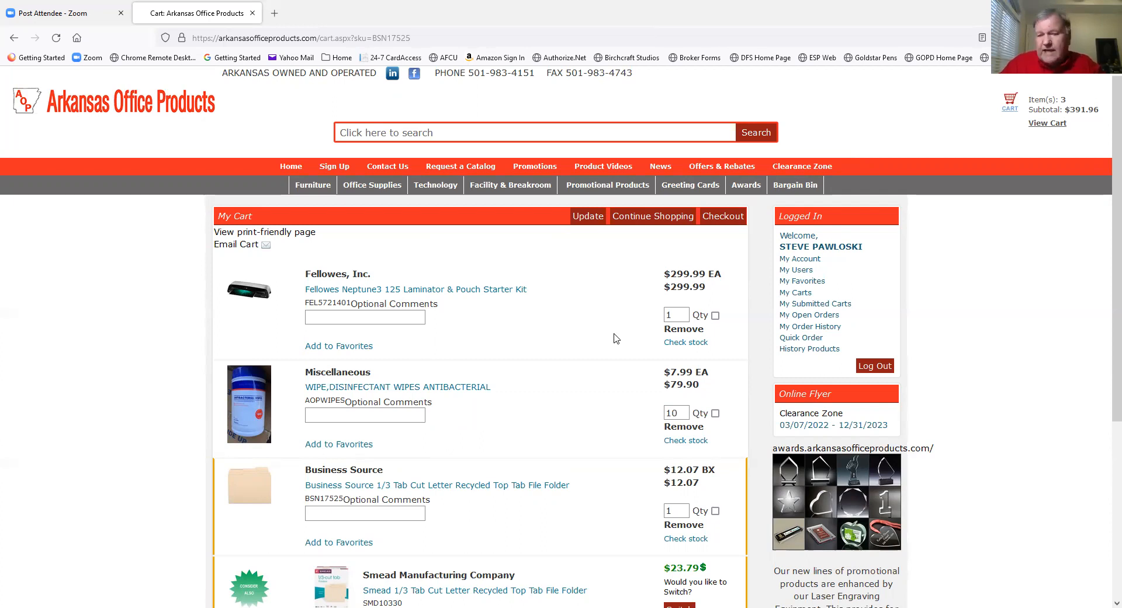
{"action": "mouse_move", "coordinate": [641, 305]}
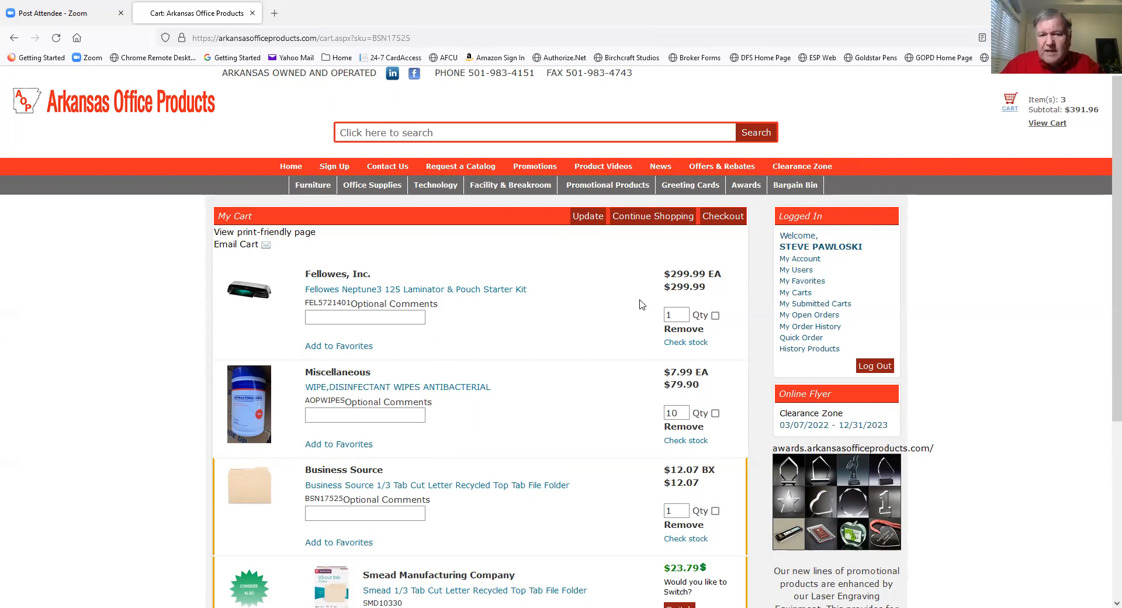
{"action": "scroll", "scroll_direction": "down", "scroll_amount": 3}
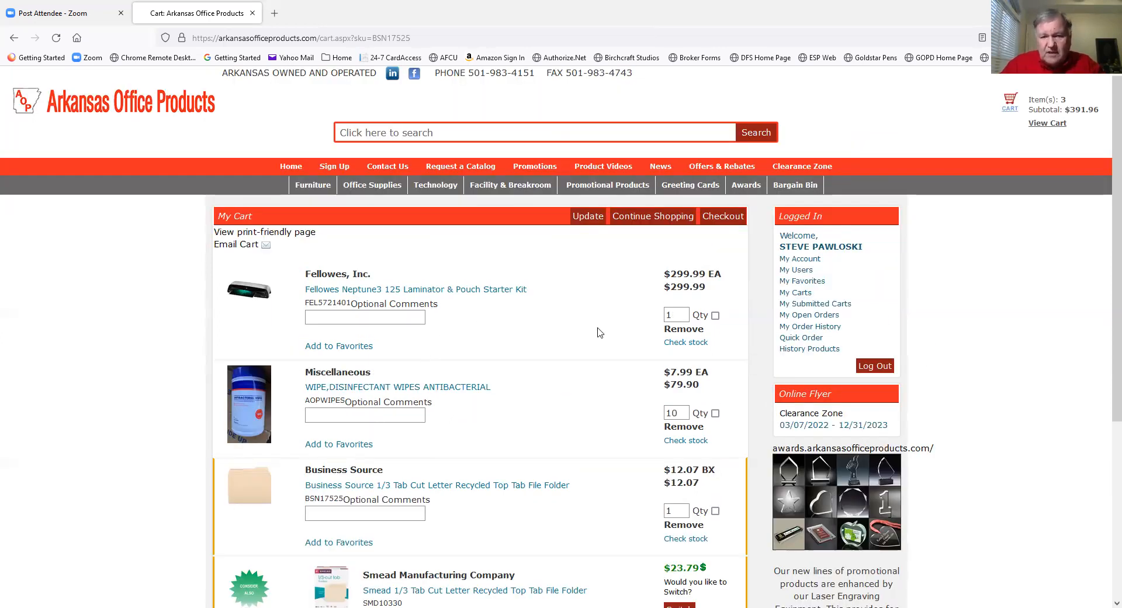
{"action": "mouse_move", "coordinate": [541, 369]}
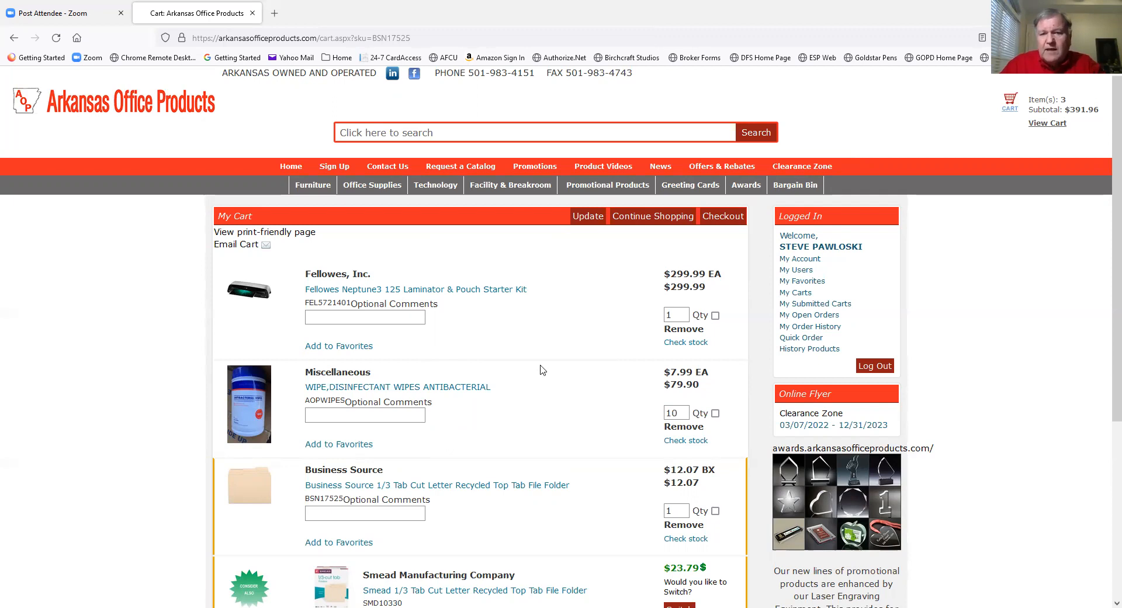
{"action": "mouse_move", "coordinate": [613, 39]}
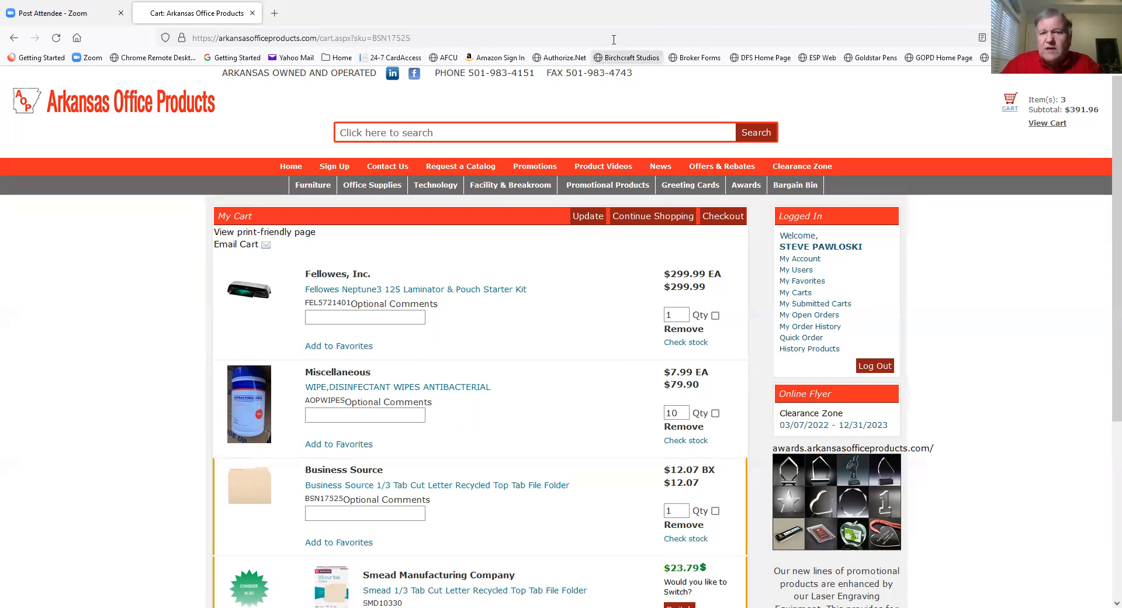
{"action": "mouse_move", "coordinate": [802, 170]}
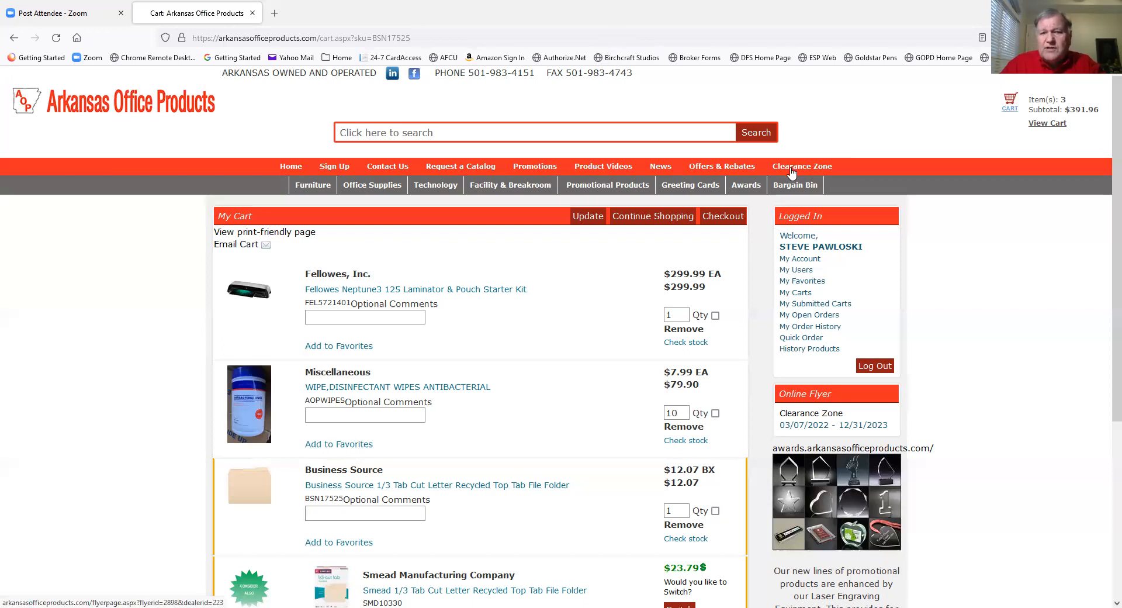
{"action": "mouse_move", "coordinate": [723, 166]}
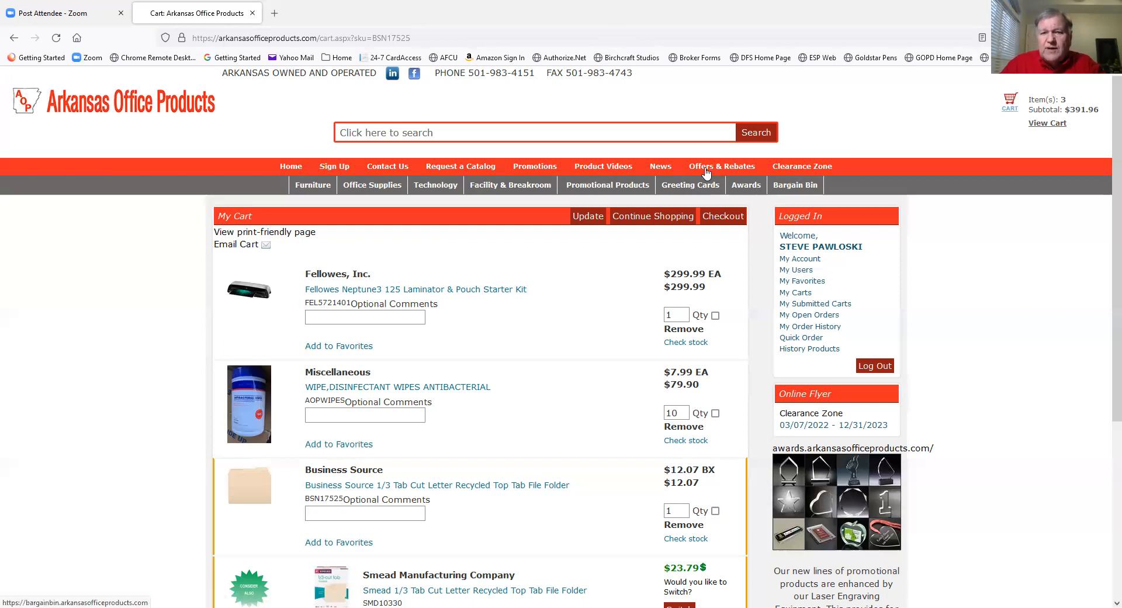
{"action": "mouse_move", "coordinate": [723, 166]}
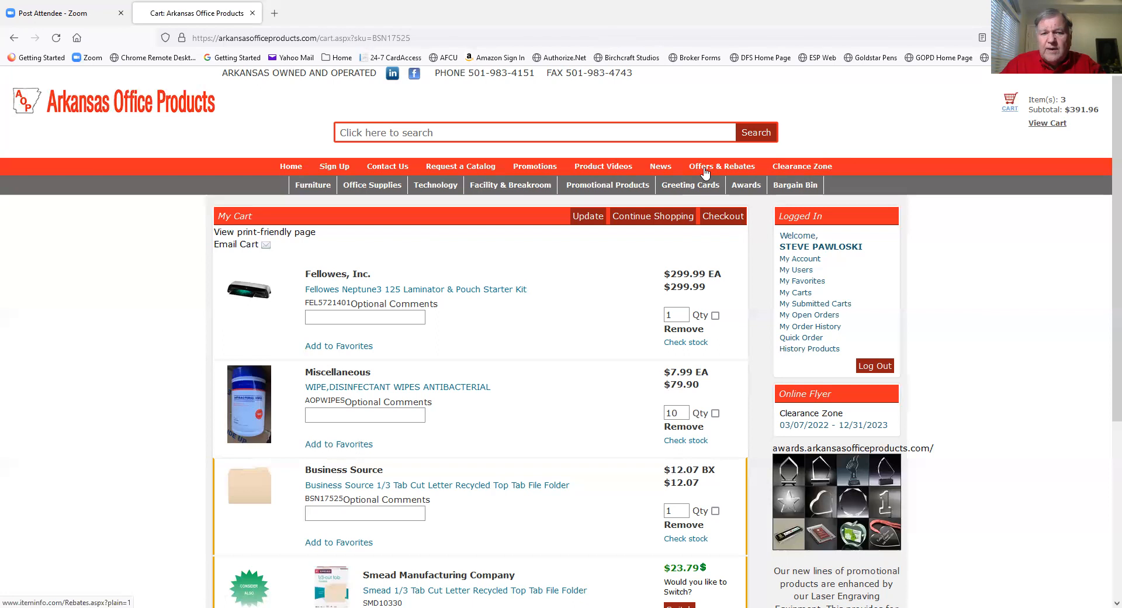
{"action": "mouse_move", "coordinate": [641, 194]}
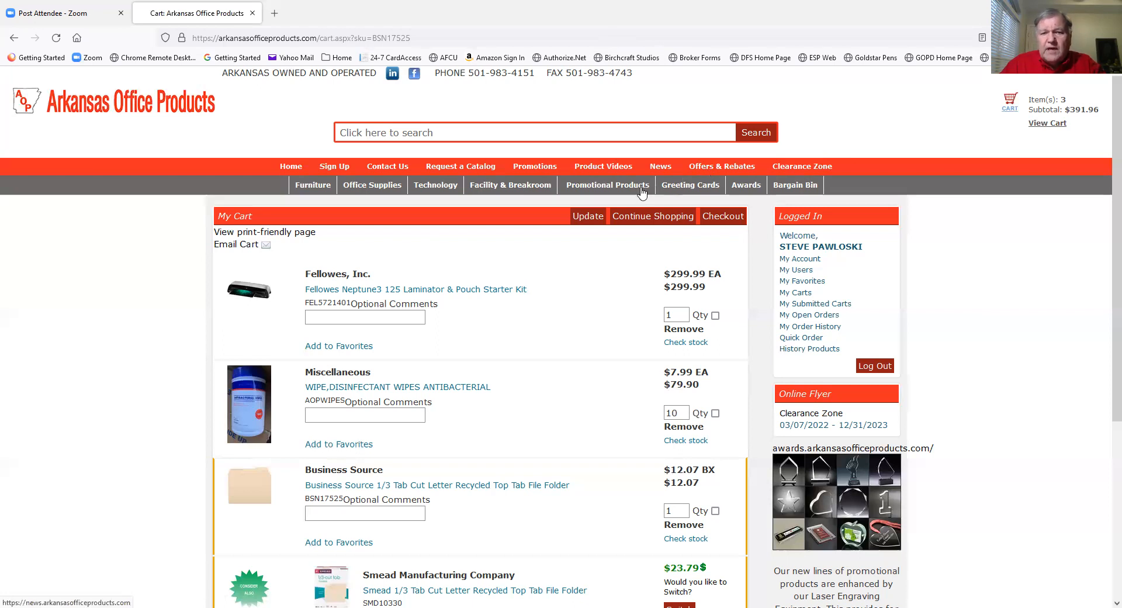
{"action": "mouse_move", "coordinate": [762, 369]}
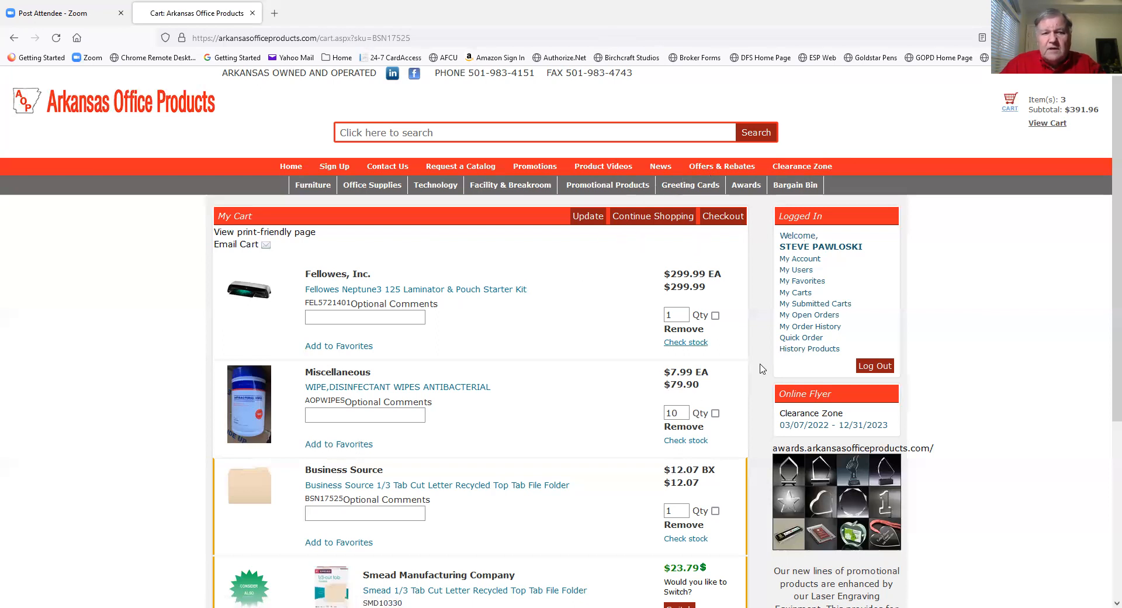
{"action": "mouse_move", "coordinate": [529, 414]}
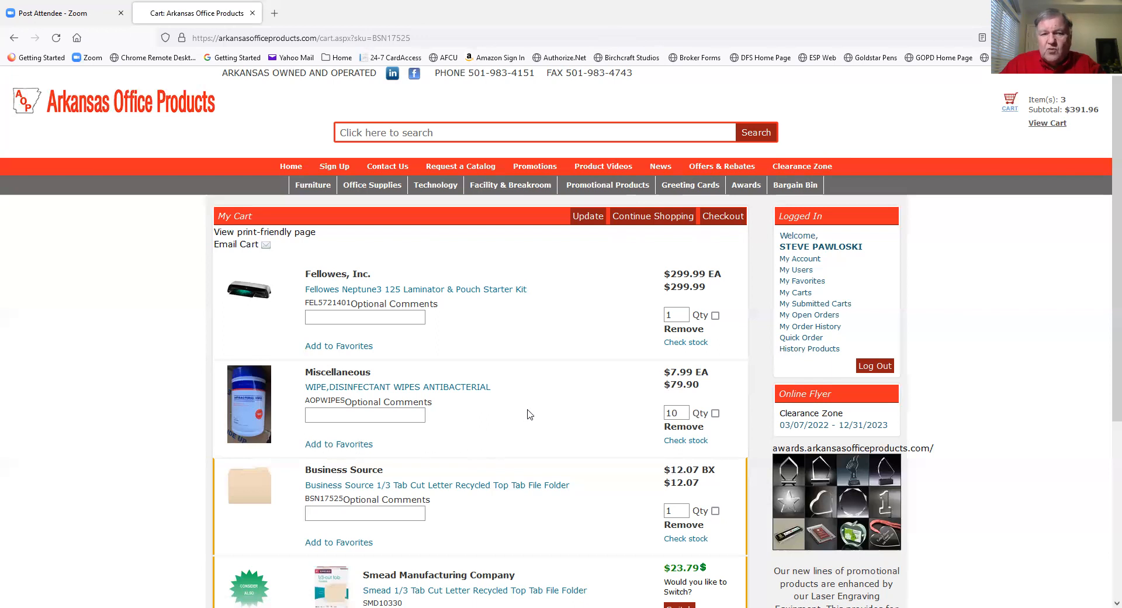
{"action": "mouse_move", "coordinate": [662, 304]}
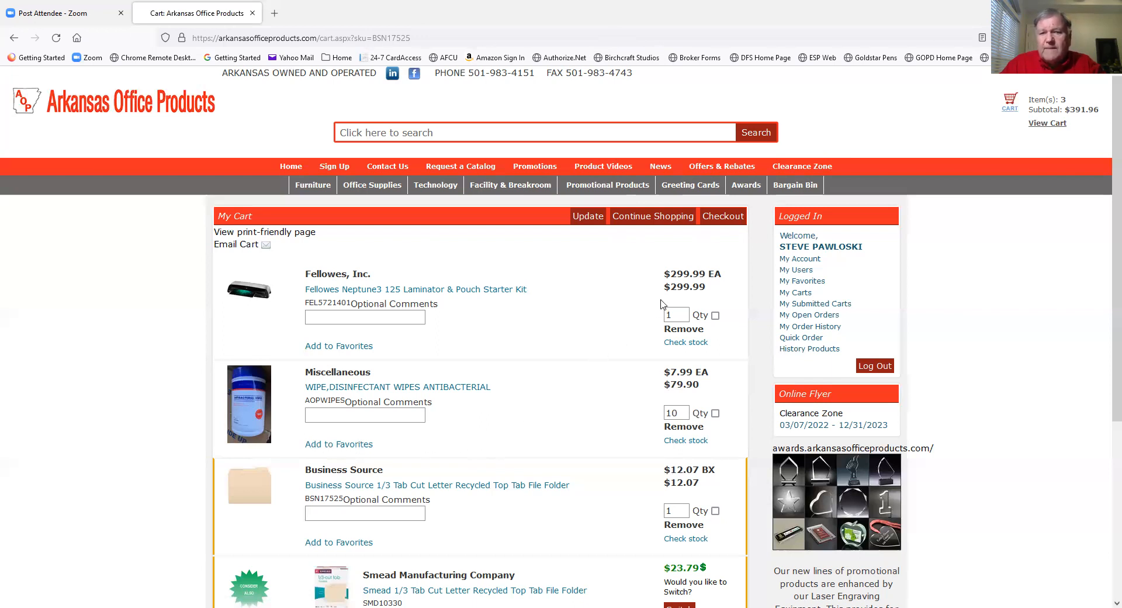
{"action": "mouse_move", "coordinate": [794, 185]}
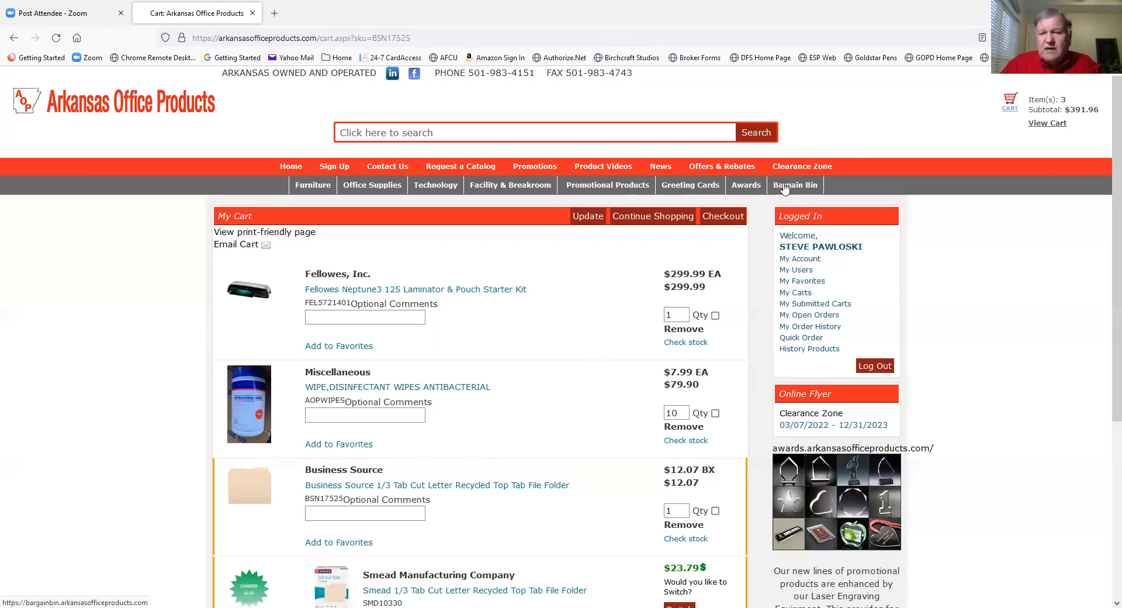
{"action": "mouse_move", "coordinate": [778, 202]}
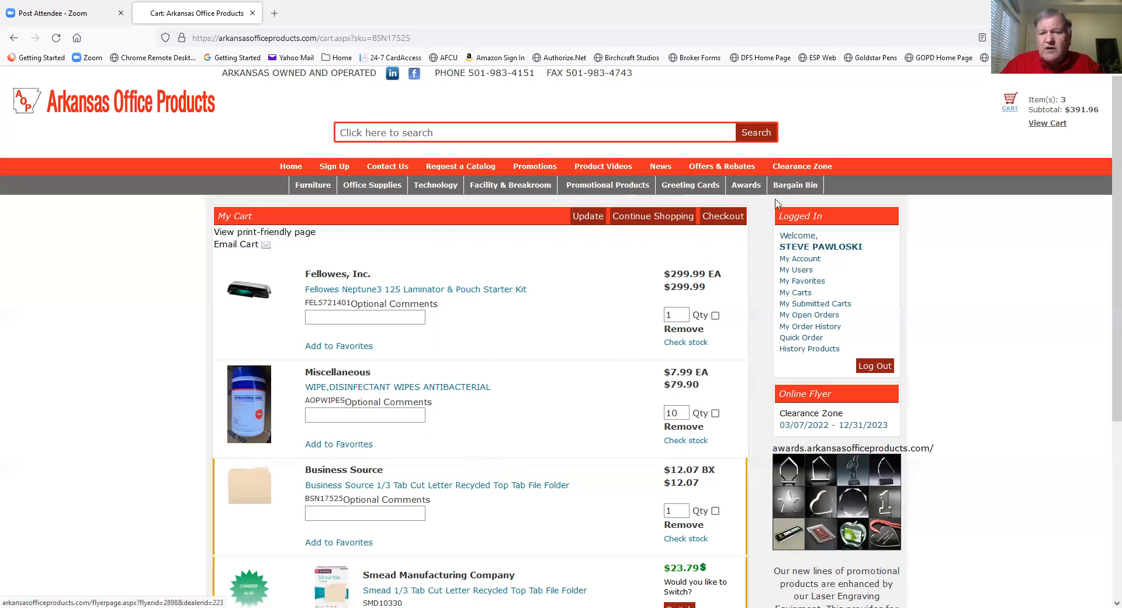
{"action": "mouse_move", "coordinate": [794, 185]}
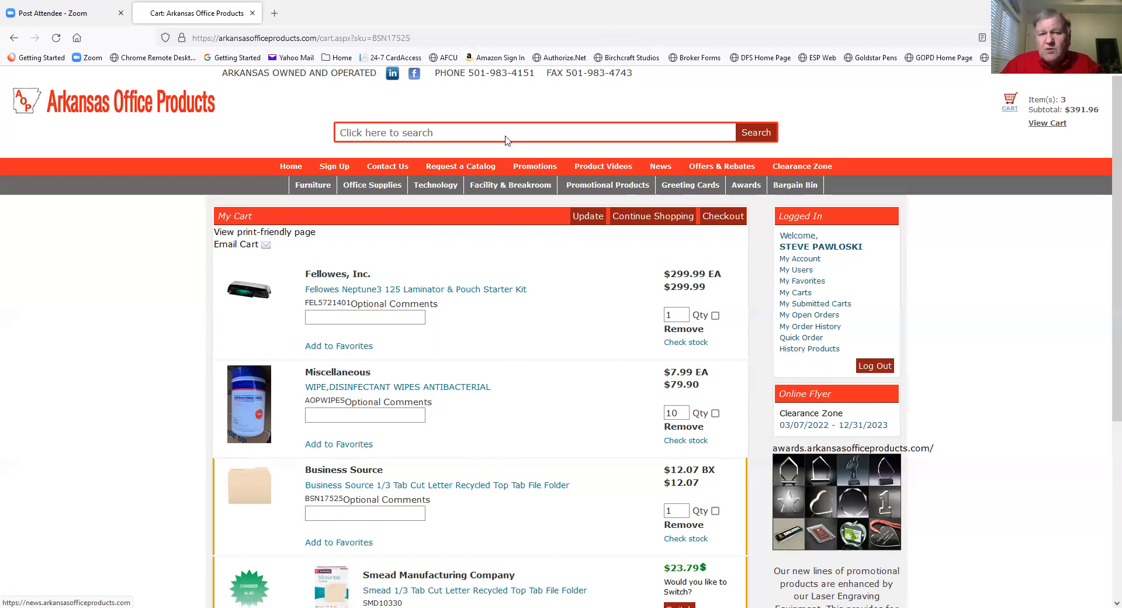
{"action": "mouse_move", "coordinate": [557, 93]}
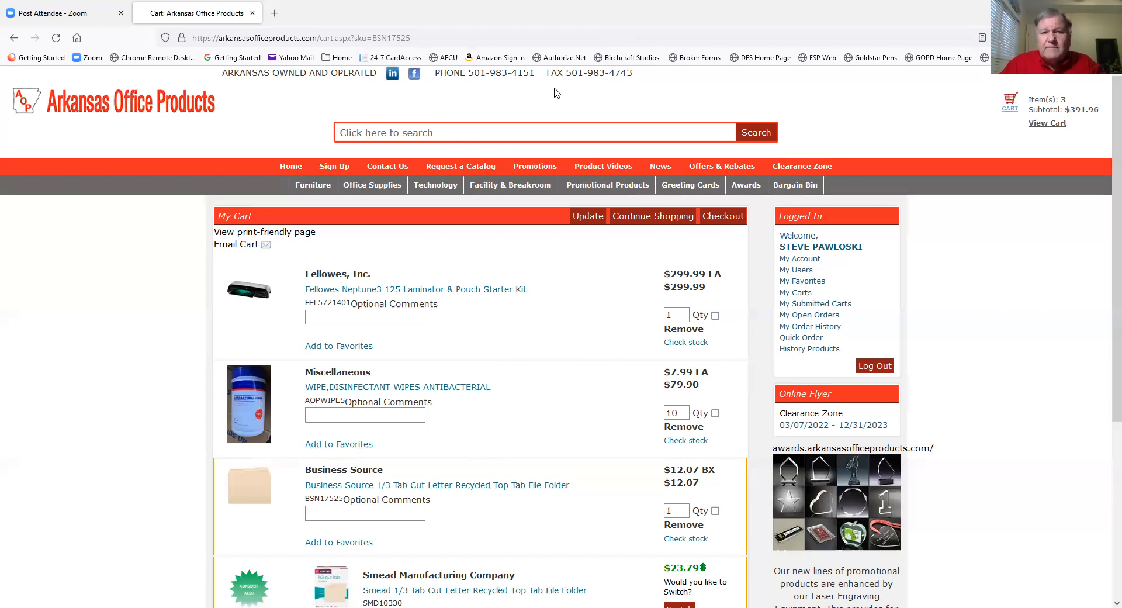
{"action": "mouse_move", "coordinate": [649, 51]}
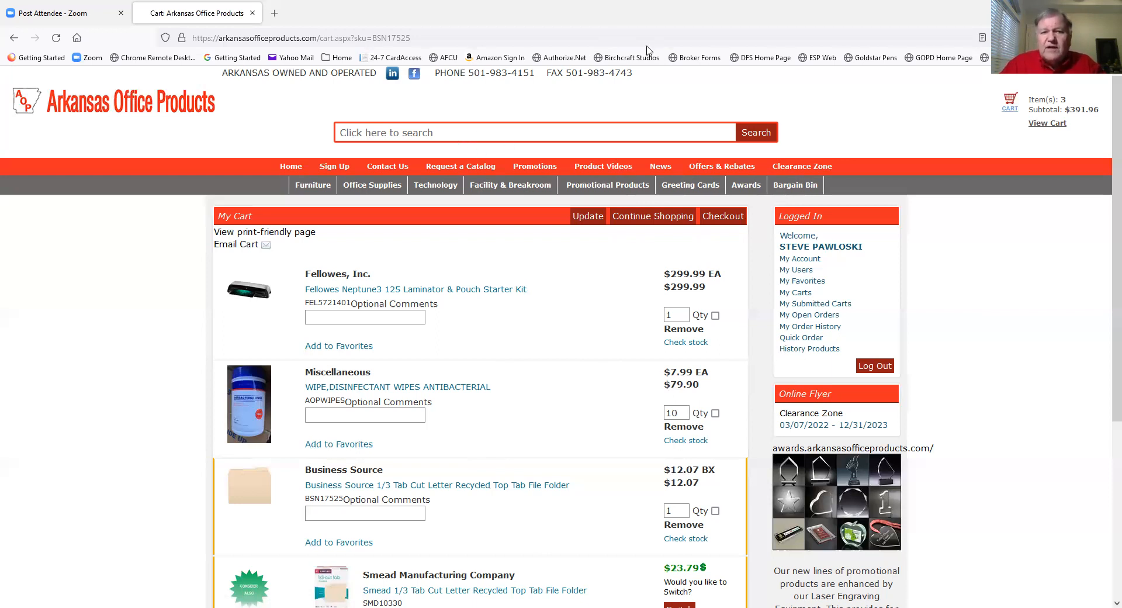